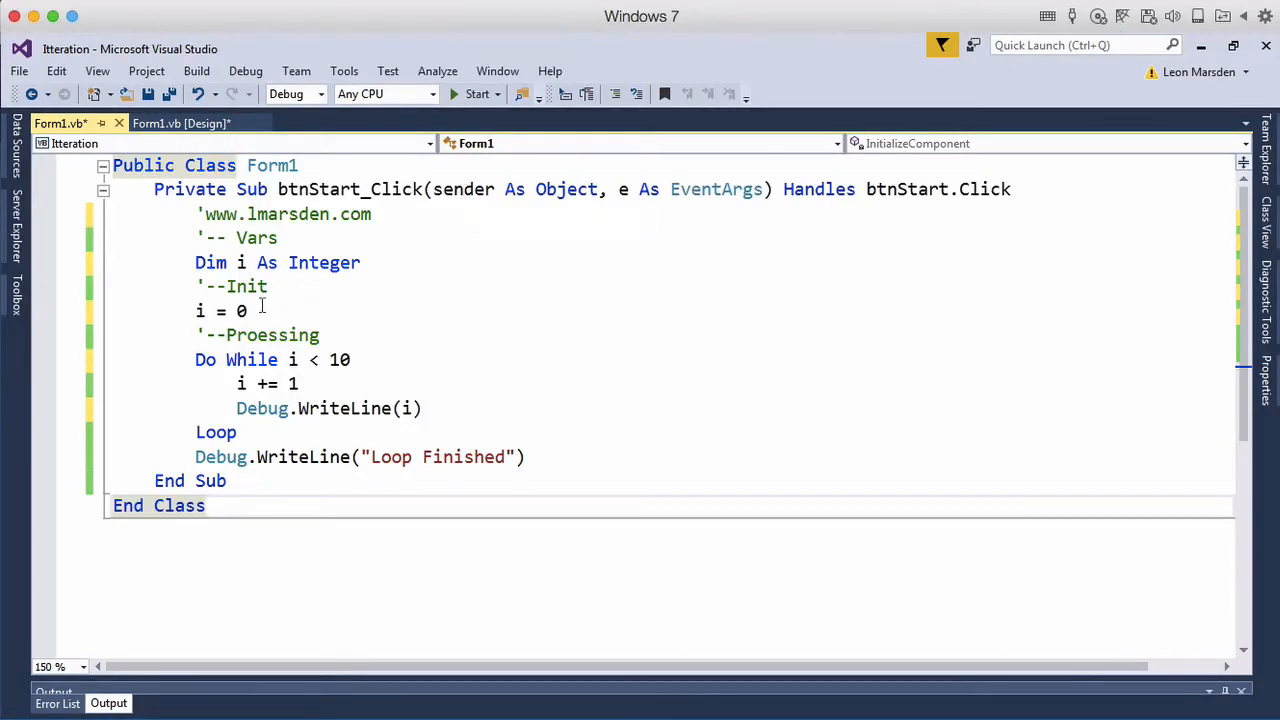
mouse_move(247, 383)
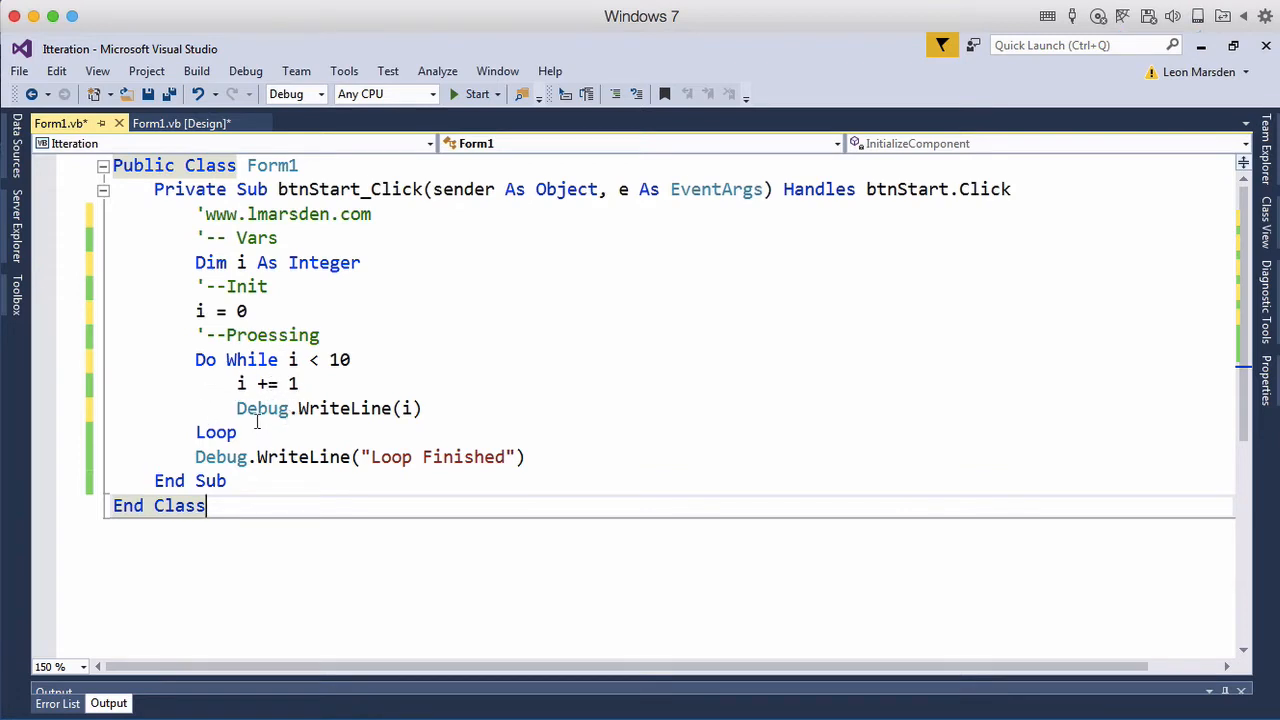
mouse_move(222, 382)
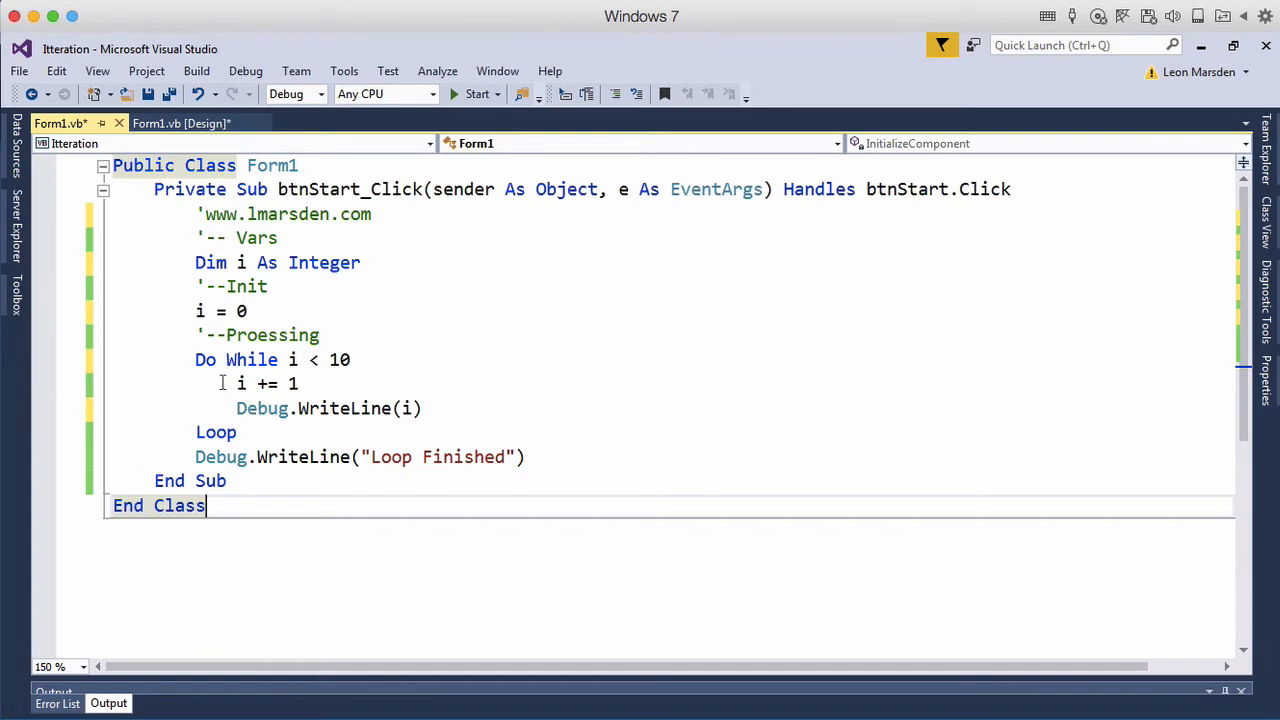
mouse_move(256, 434)
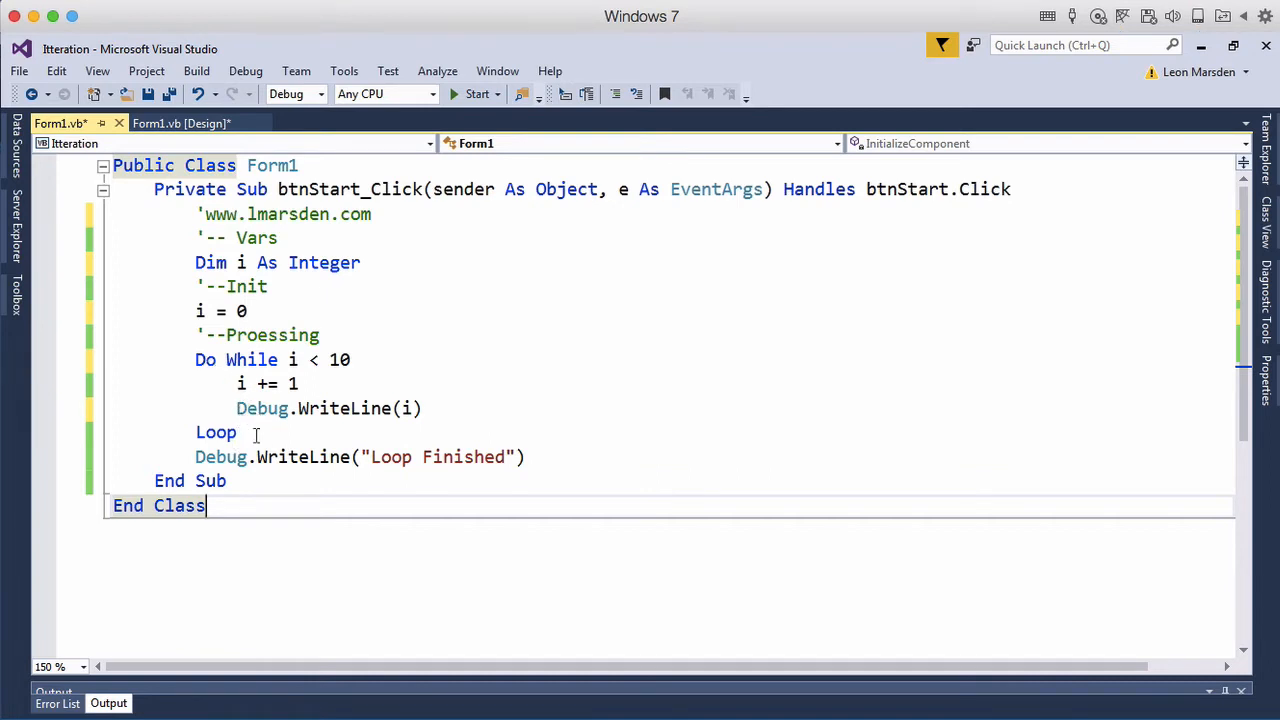
mouse_move(423, 388)
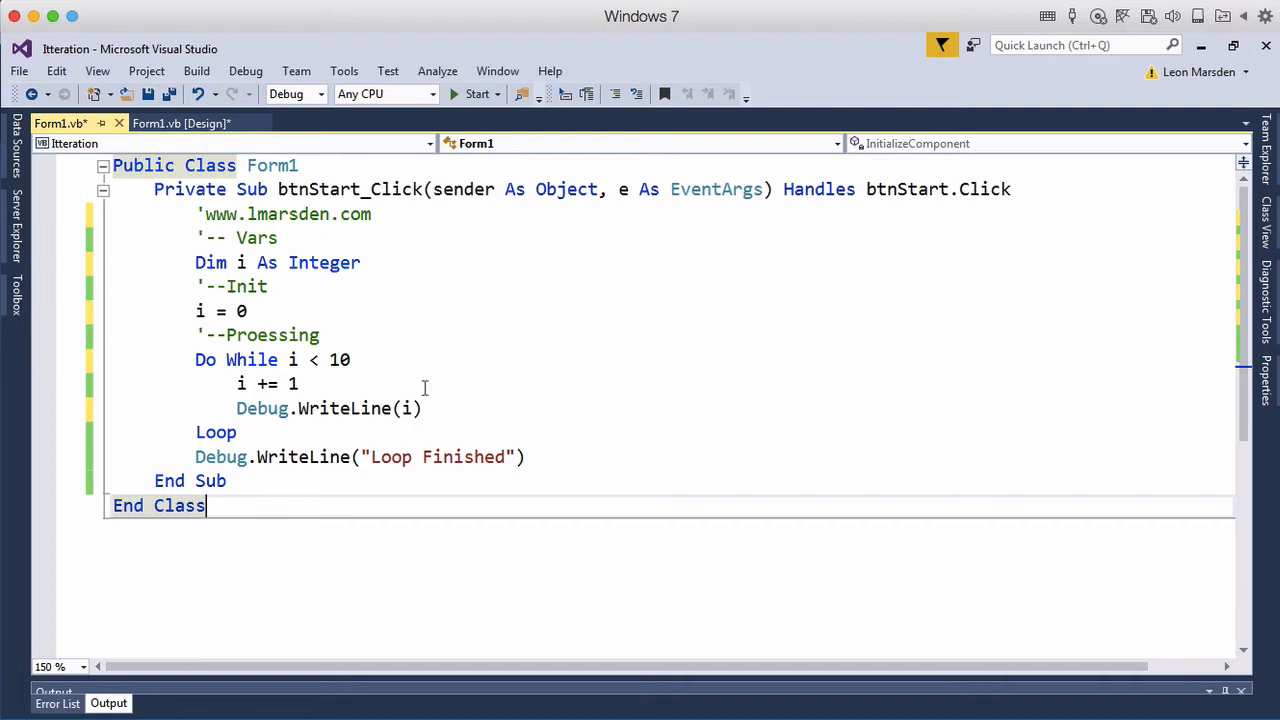
Step: Delete the Do While condition and body, and end the loop with Loop Until i = 5
left_click_drag(227, 359, 421, 408)
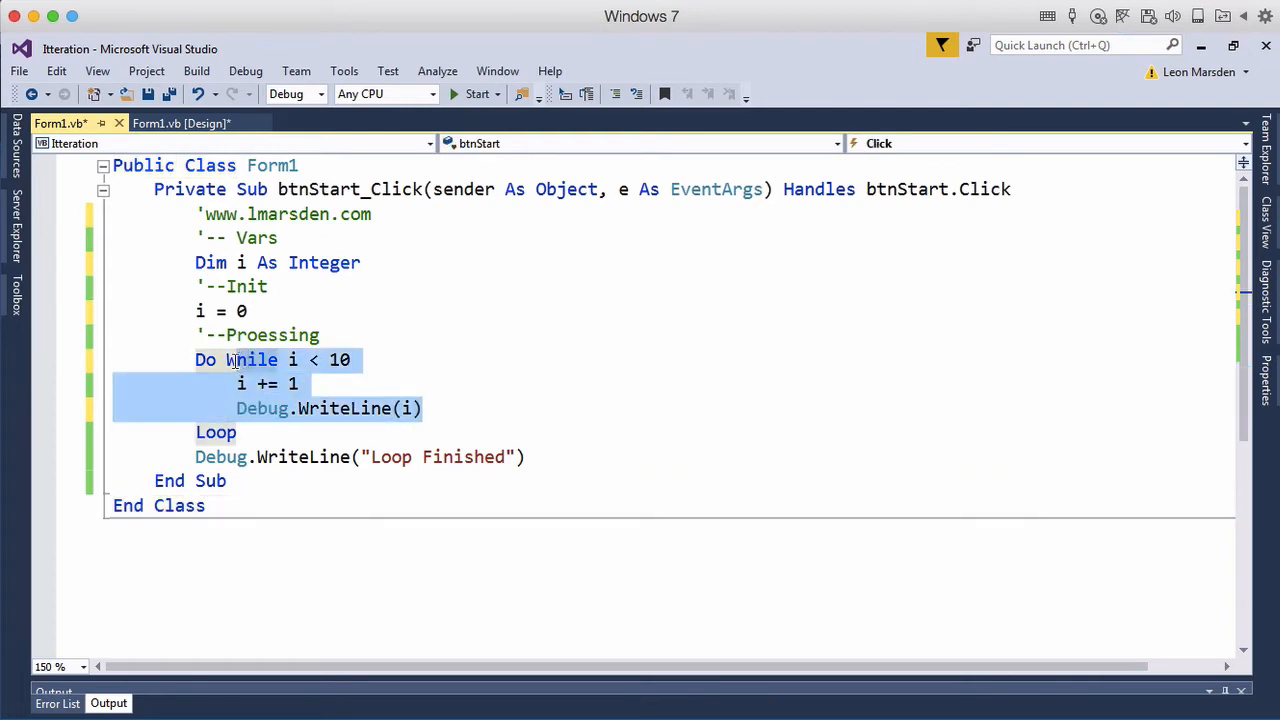
key("Delete")
type(" Unit")
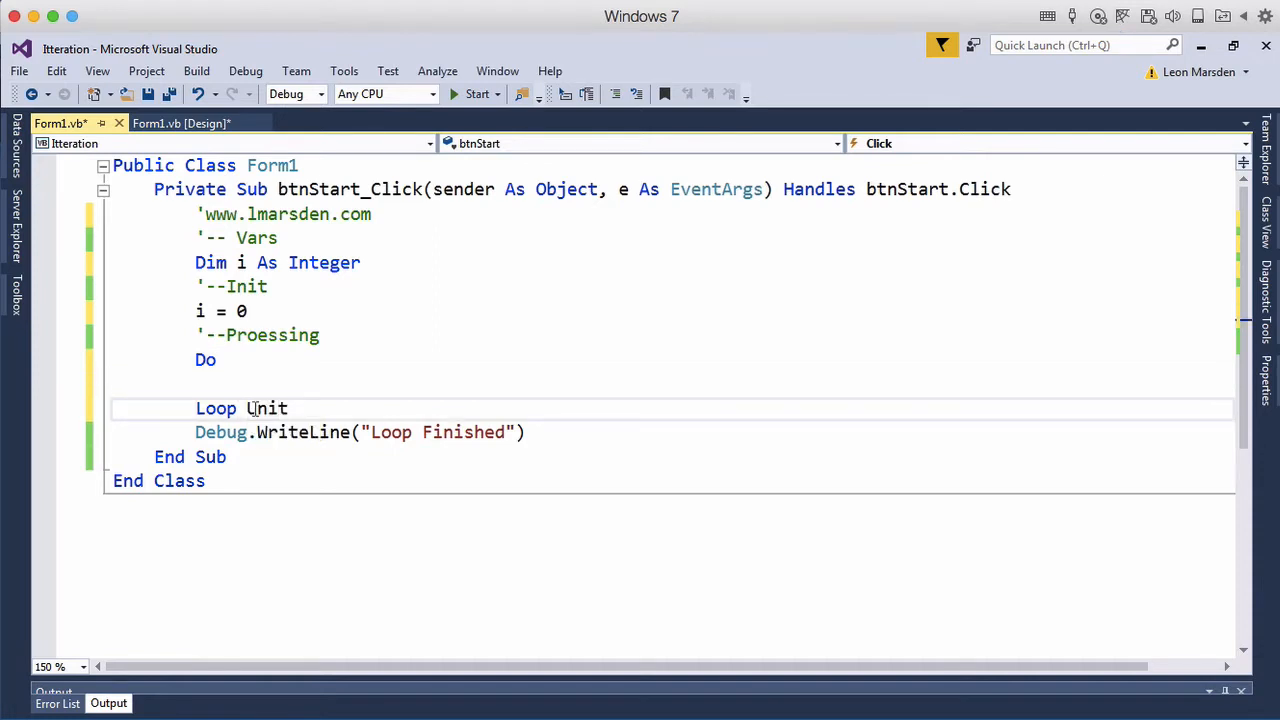
type("il i =")
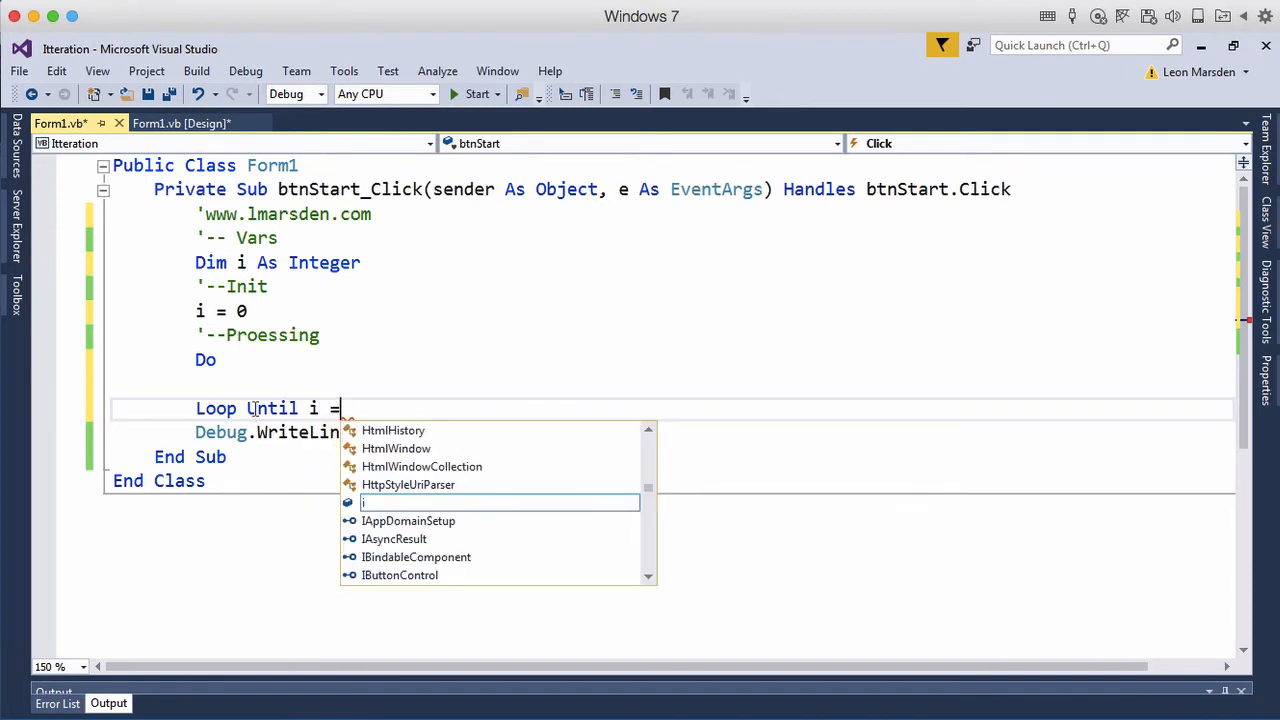
type("5")
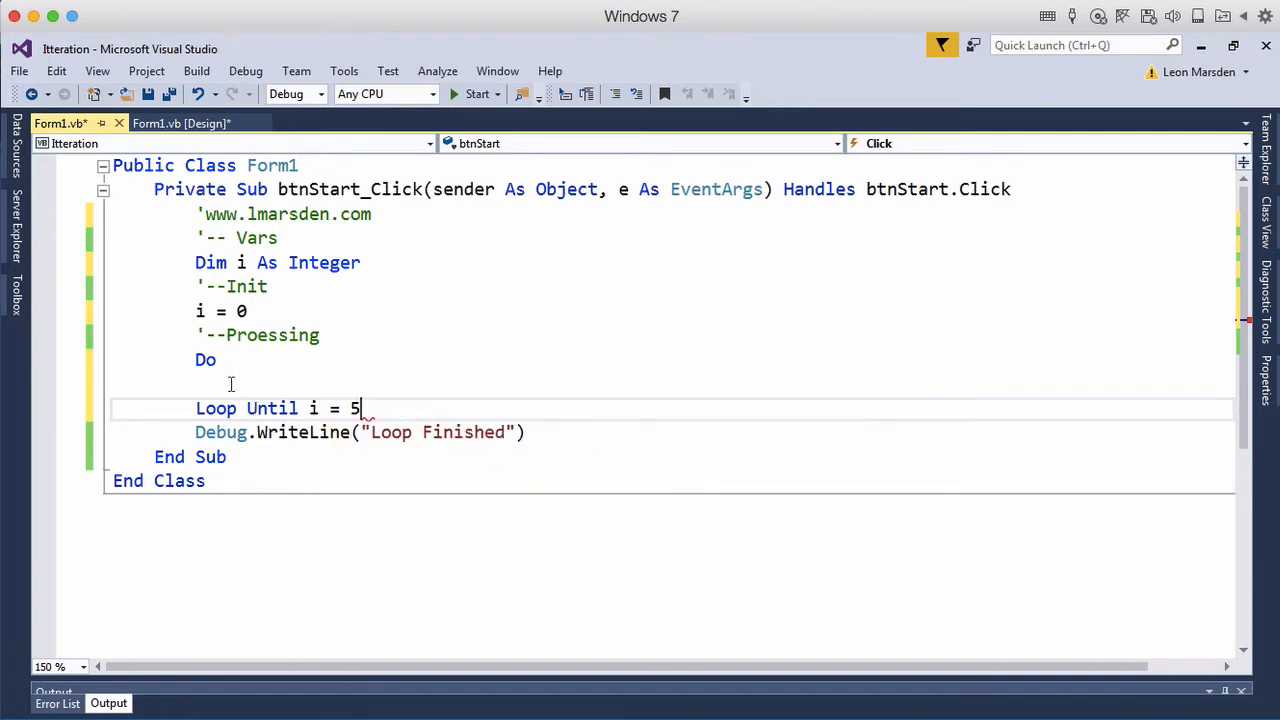
Step: Add Debug.WriteLine(i) on the empty line inside the loop
left_click(230, 386)
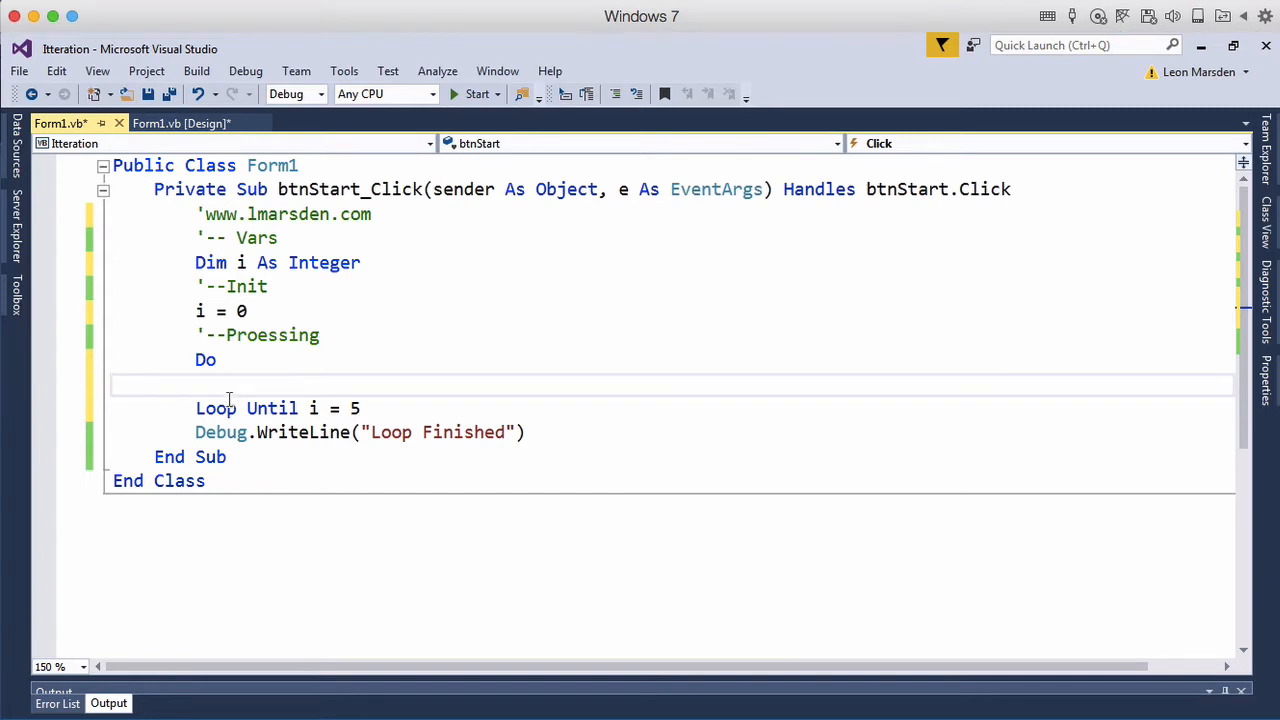
type("debug")
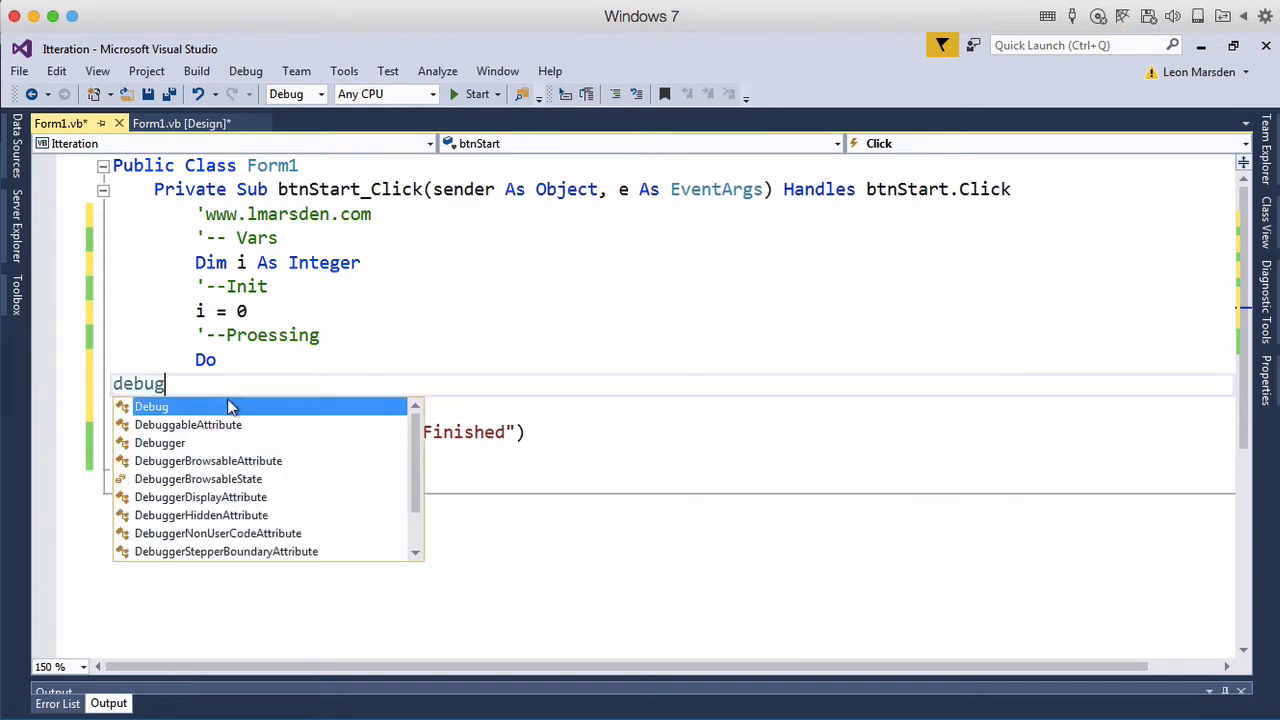
type(".writeLine (")
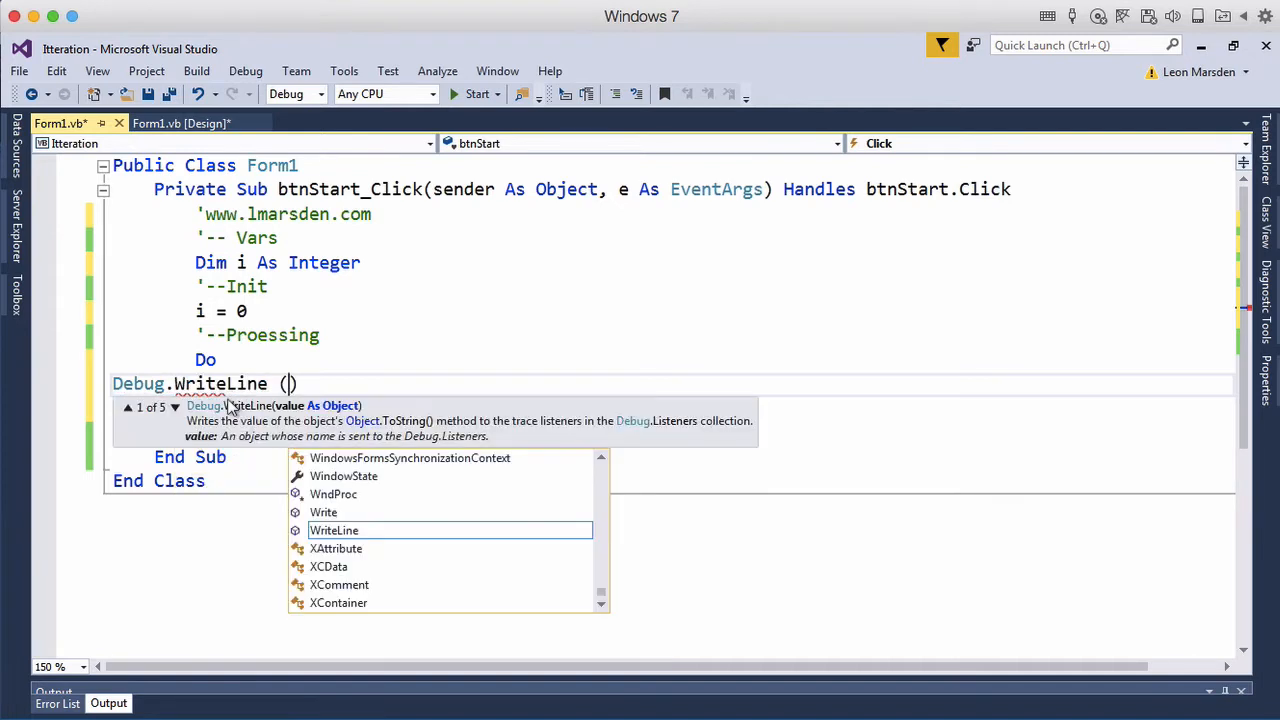
type("i")
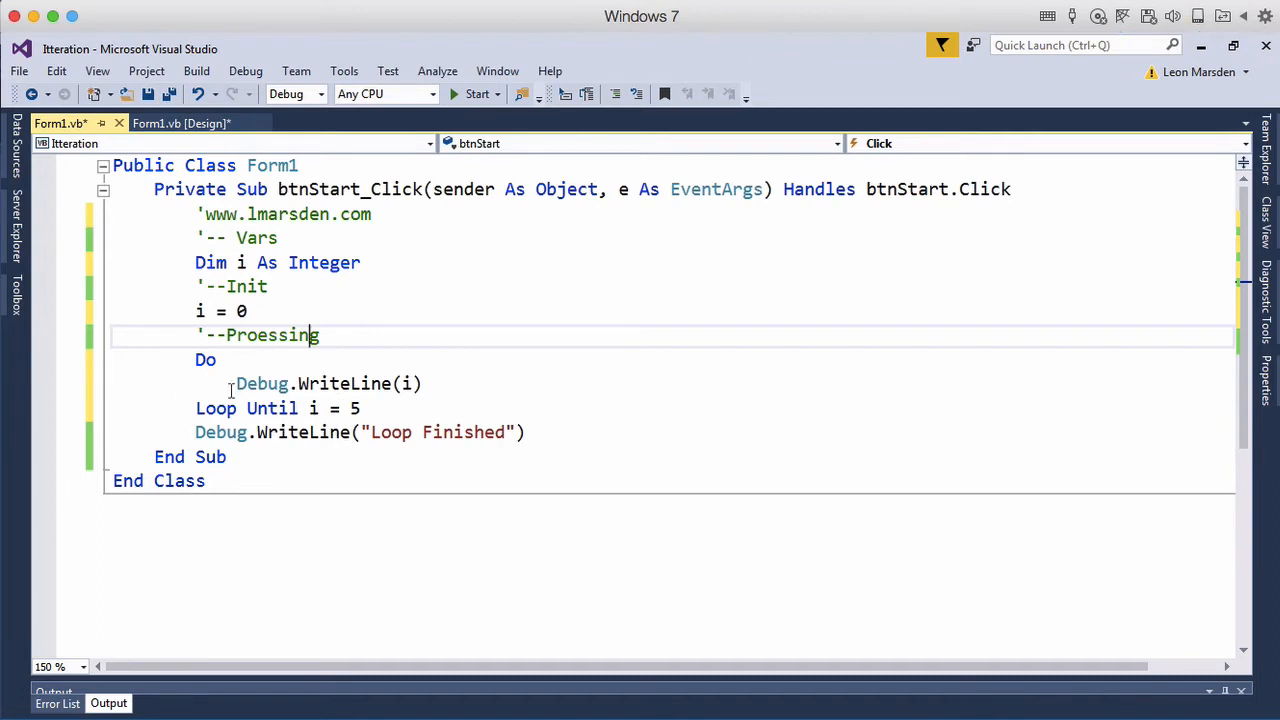
Step: Add a new line i += 1 'Terminator directly below Debug.WriteLine(i)
key("enter")
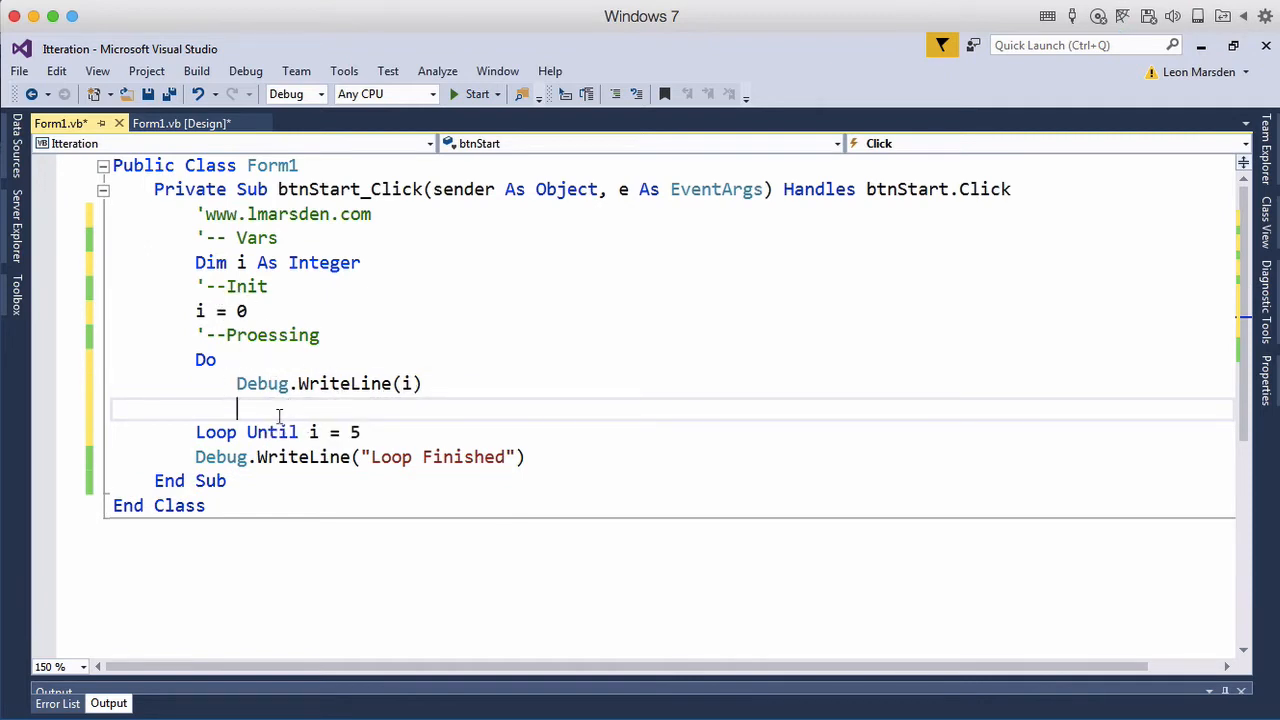
type("i+")
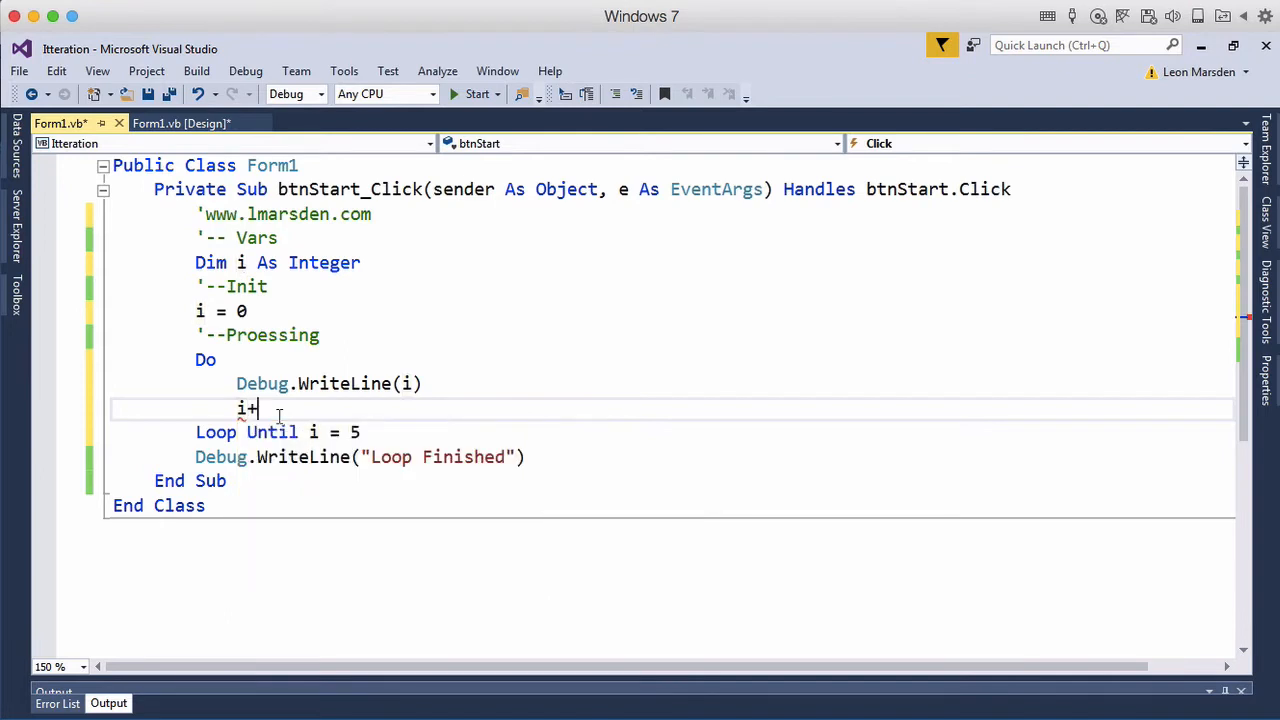
type("=")
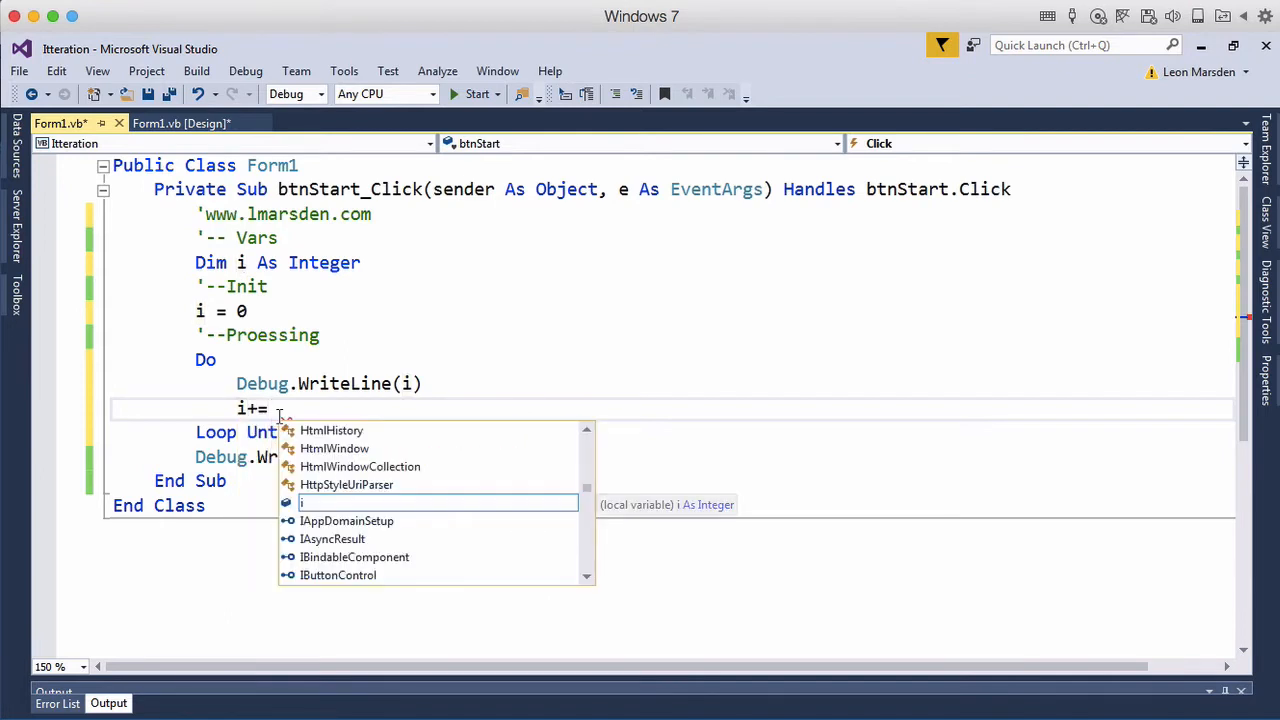
type("1 '")
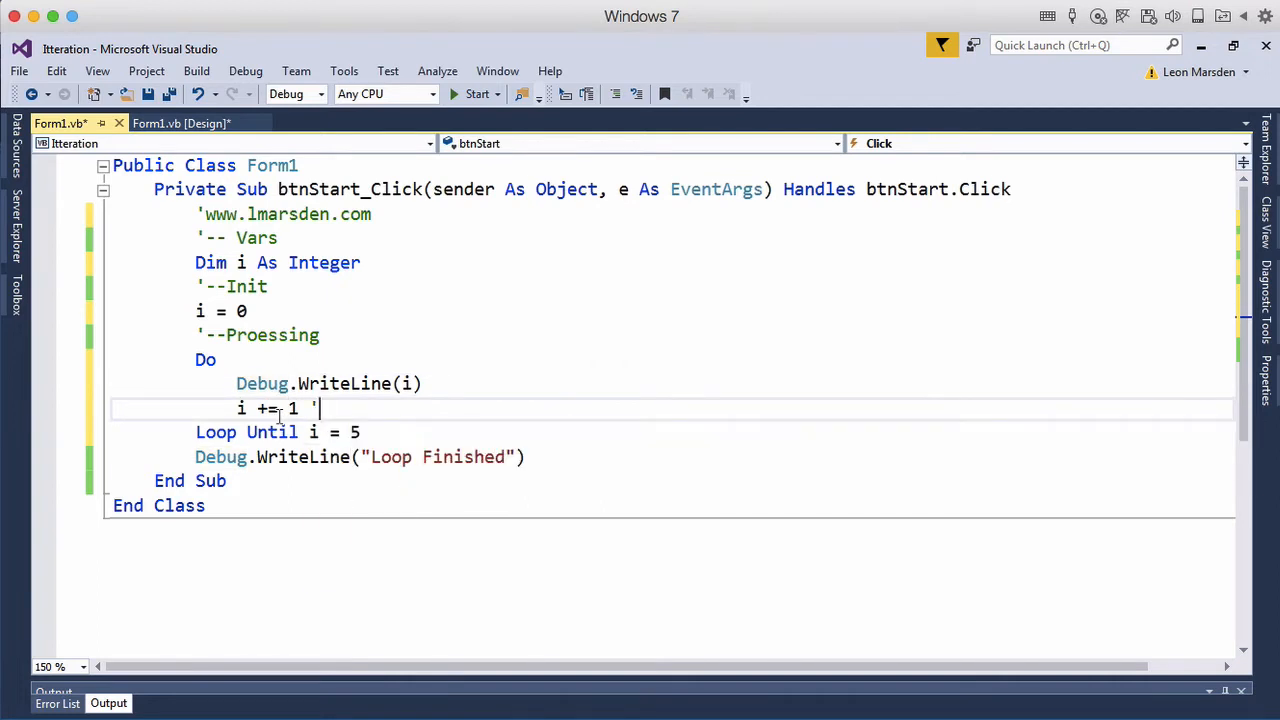
type("Termina")
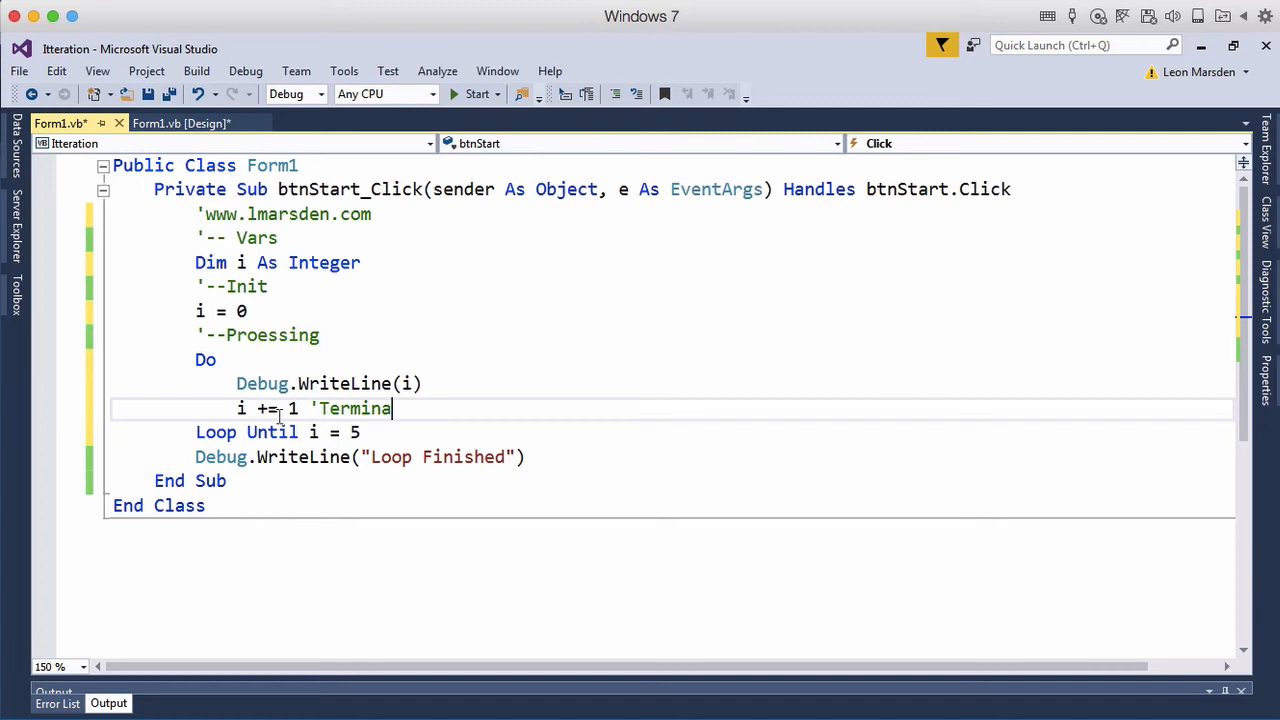
type("tor")
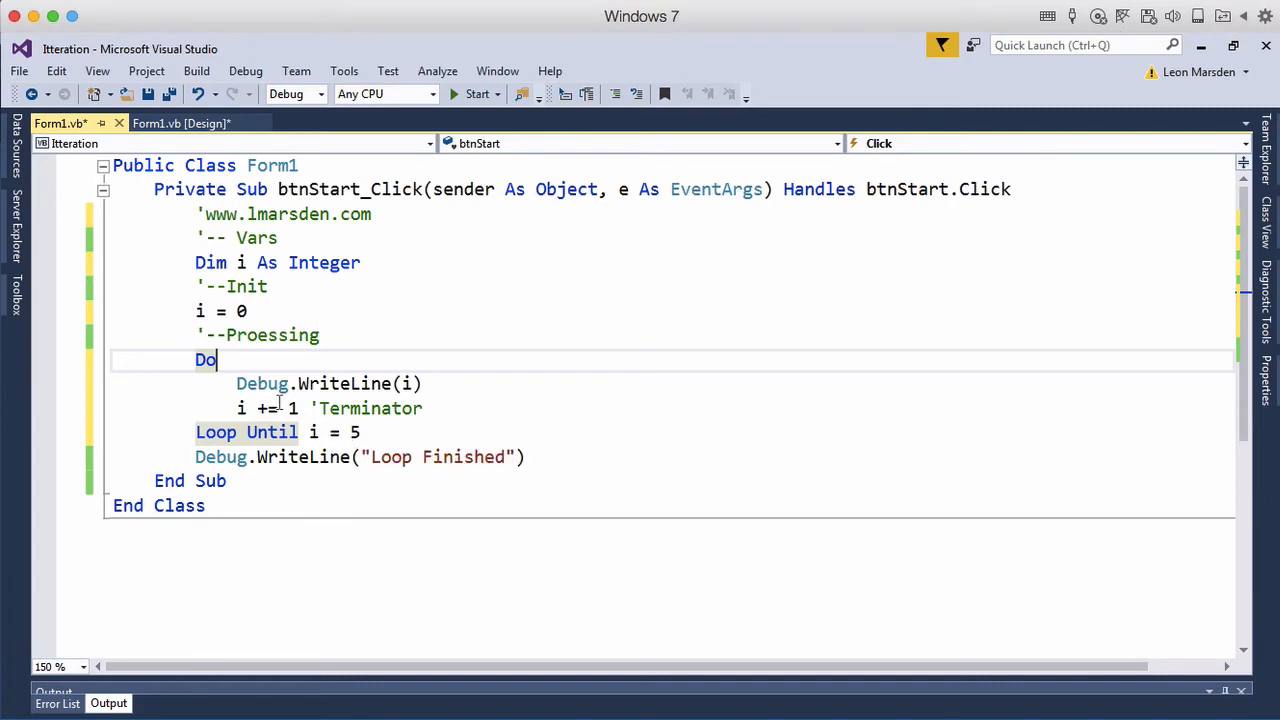
mouse_move(477, 93)
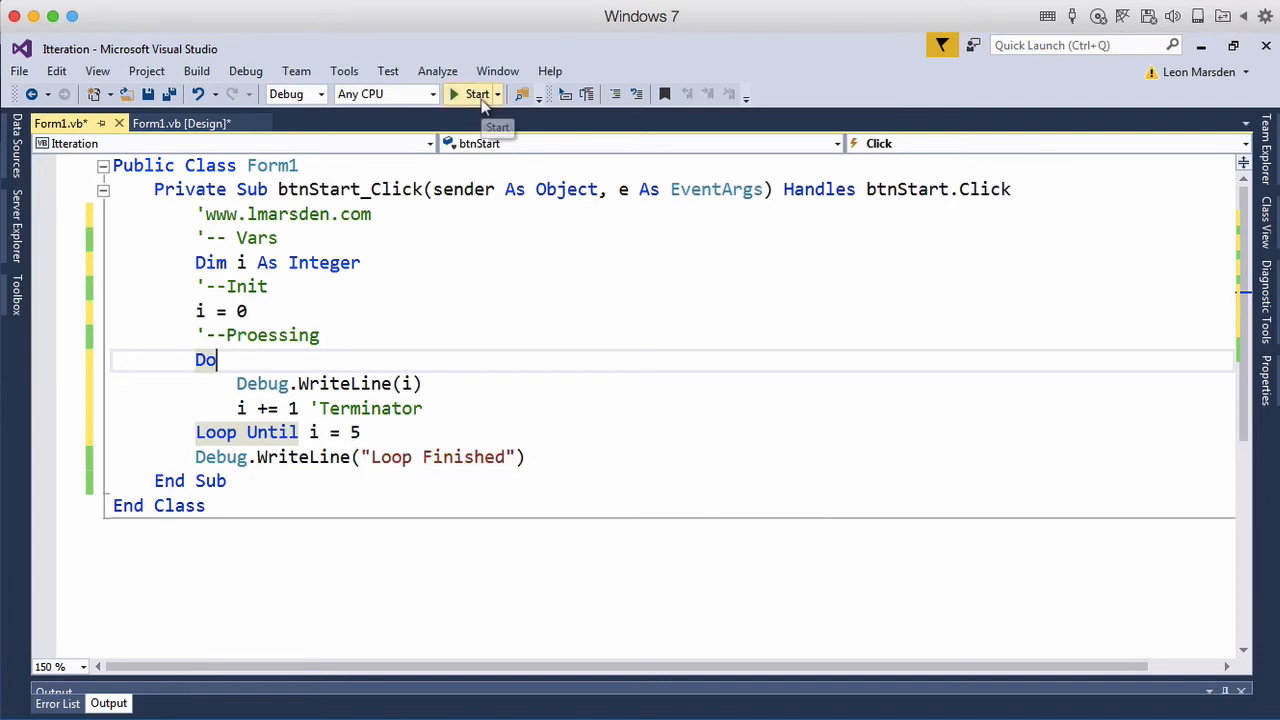
Step: Run the program, which prints 0 through 4 and Loop Finished, then close the form
left_click(477, 93)
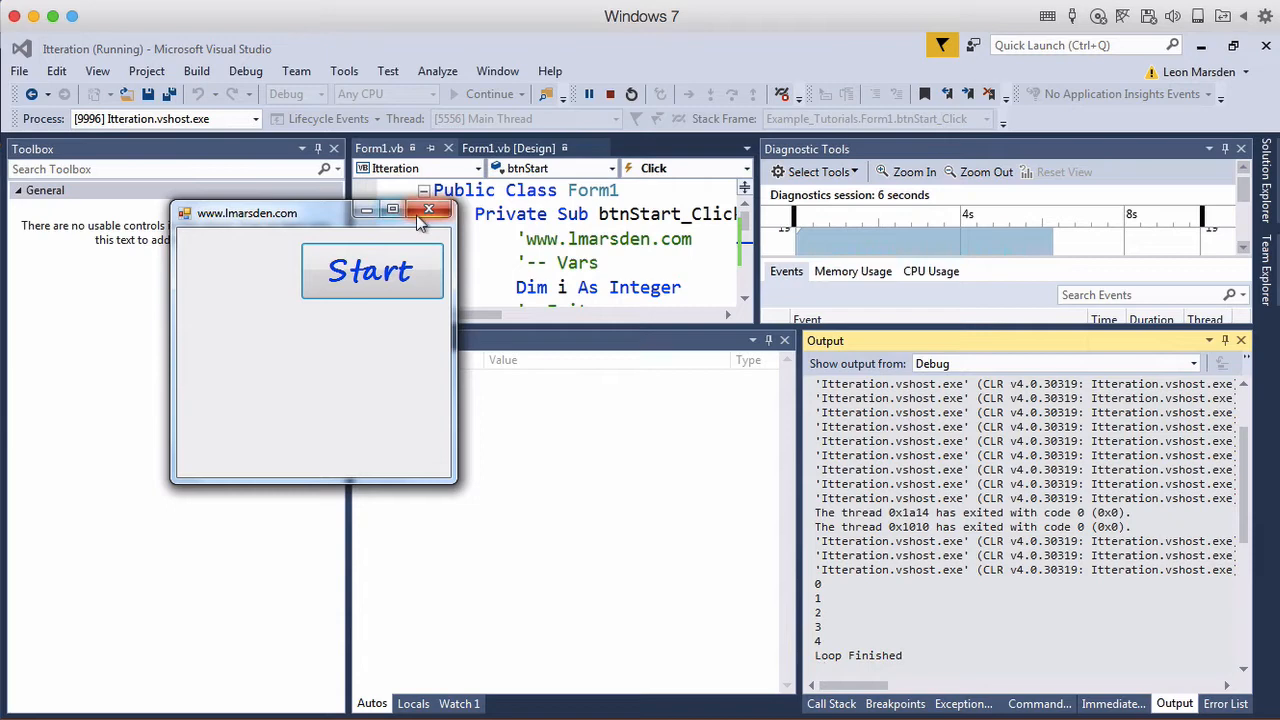
left_click(429, 210)
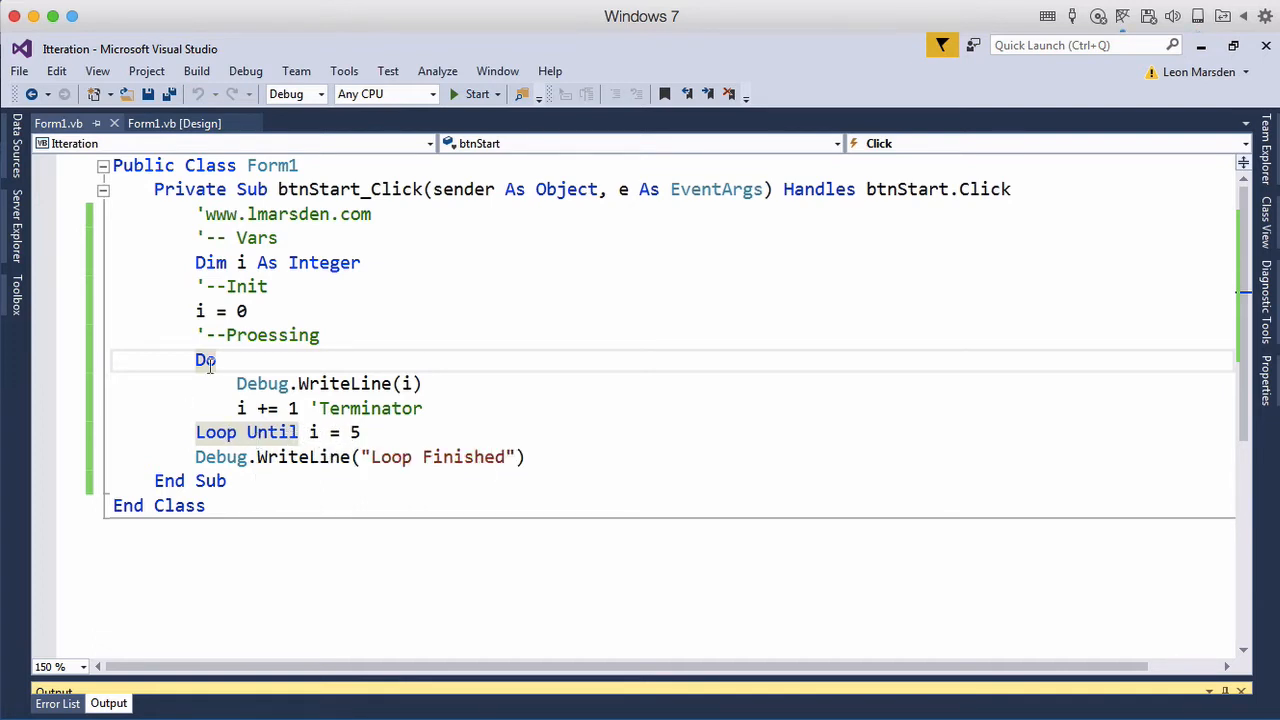
mouse_move(310, 383)
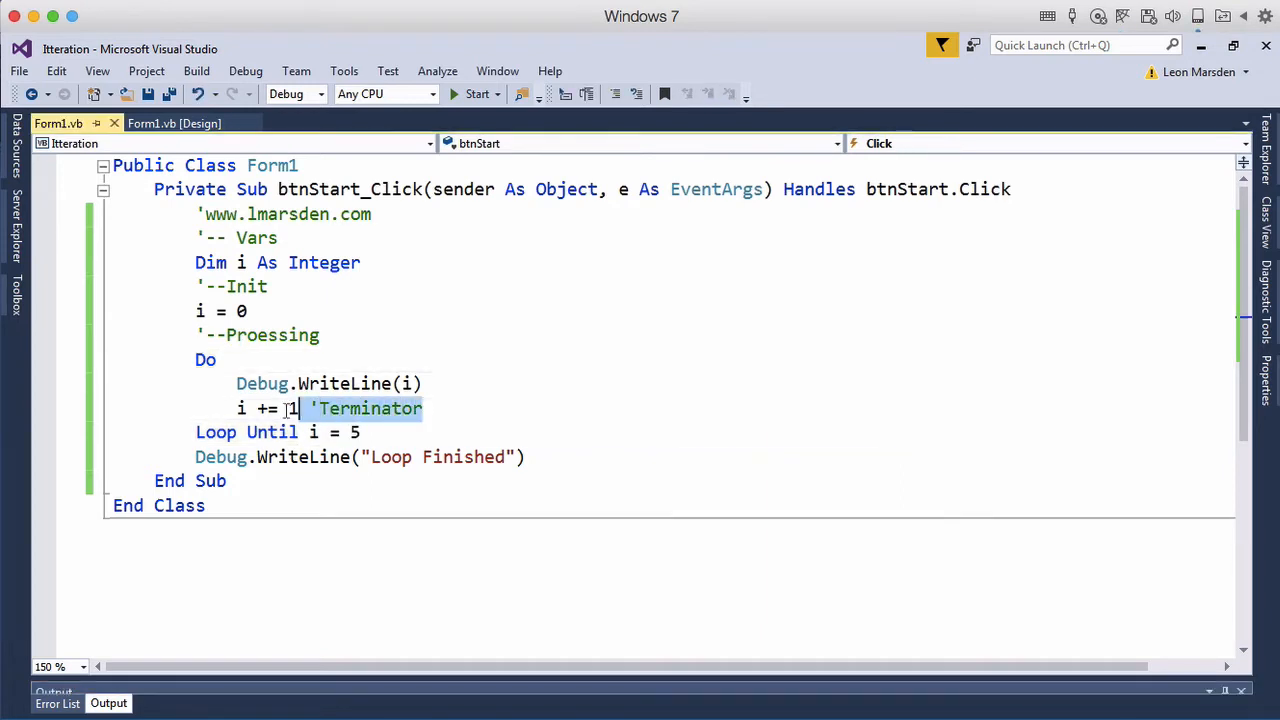
Step: Move i += 1 'Terminator above Debug.WriteLine(i) and run the program again
key("Delete")
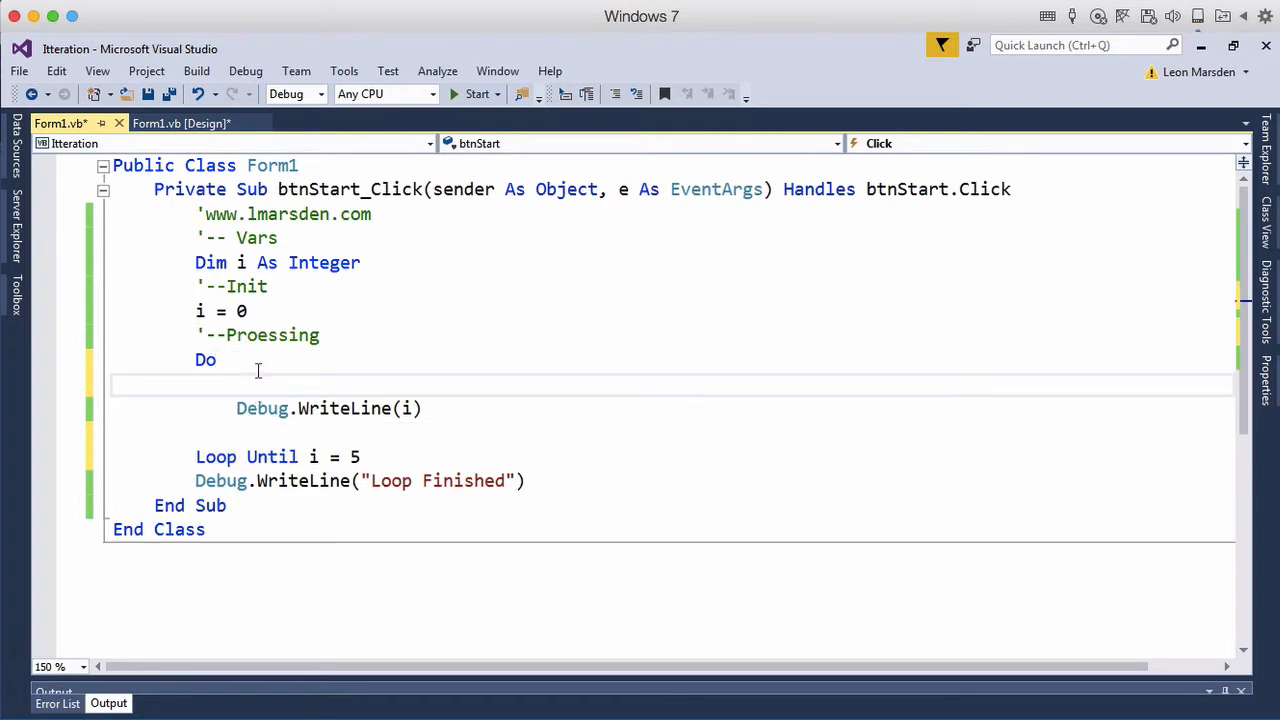
type("i += 1 'Terminator")
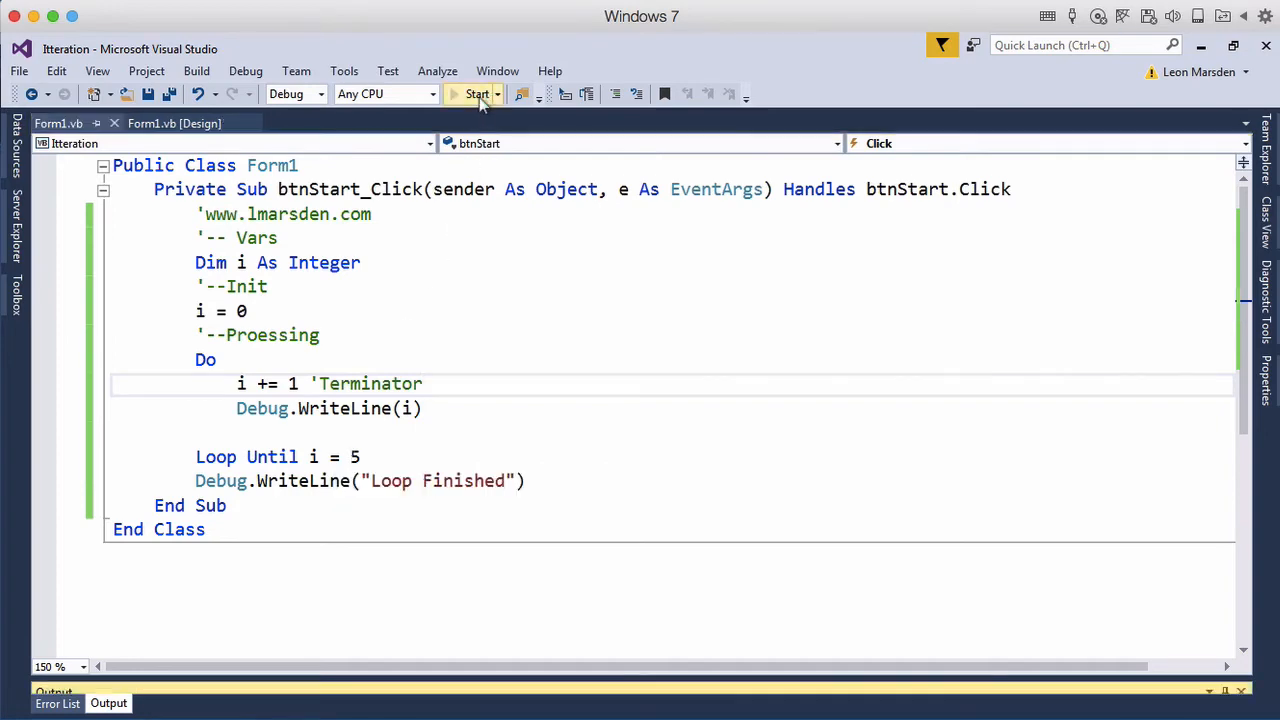
left_click(477, 94)
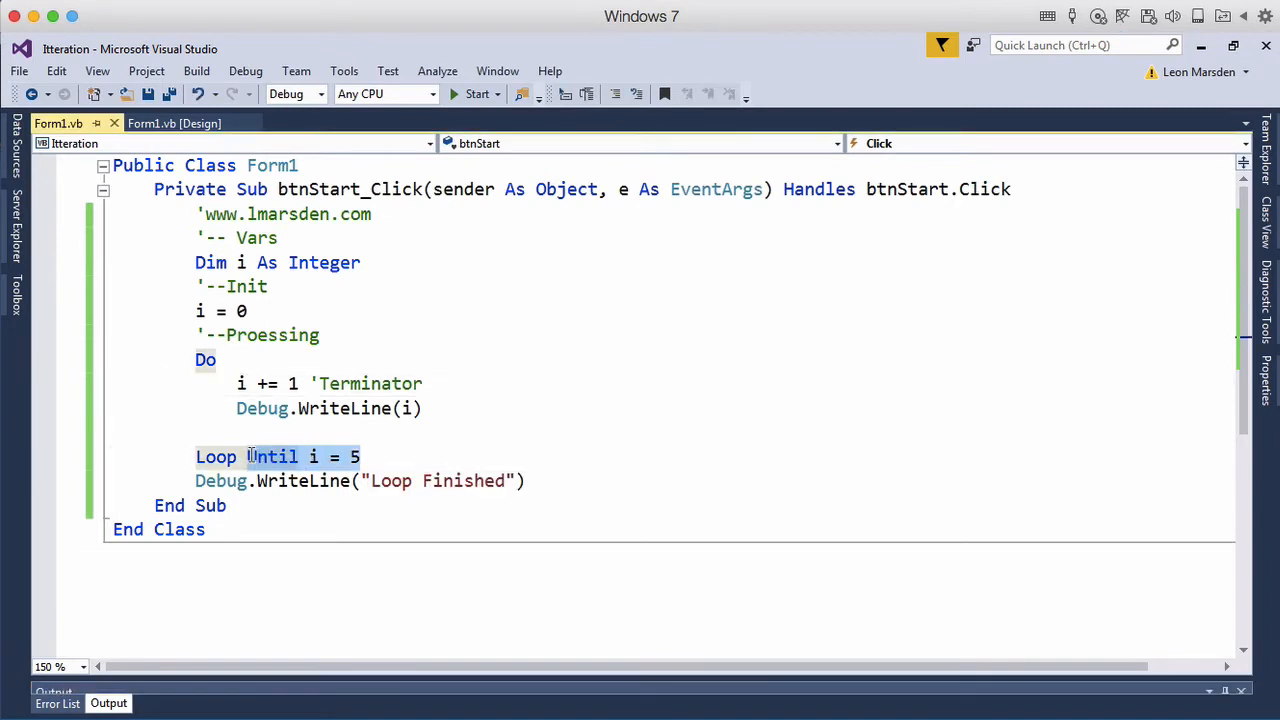
Step: Rewrite the closing line as Loop While i < 5
type("While i")
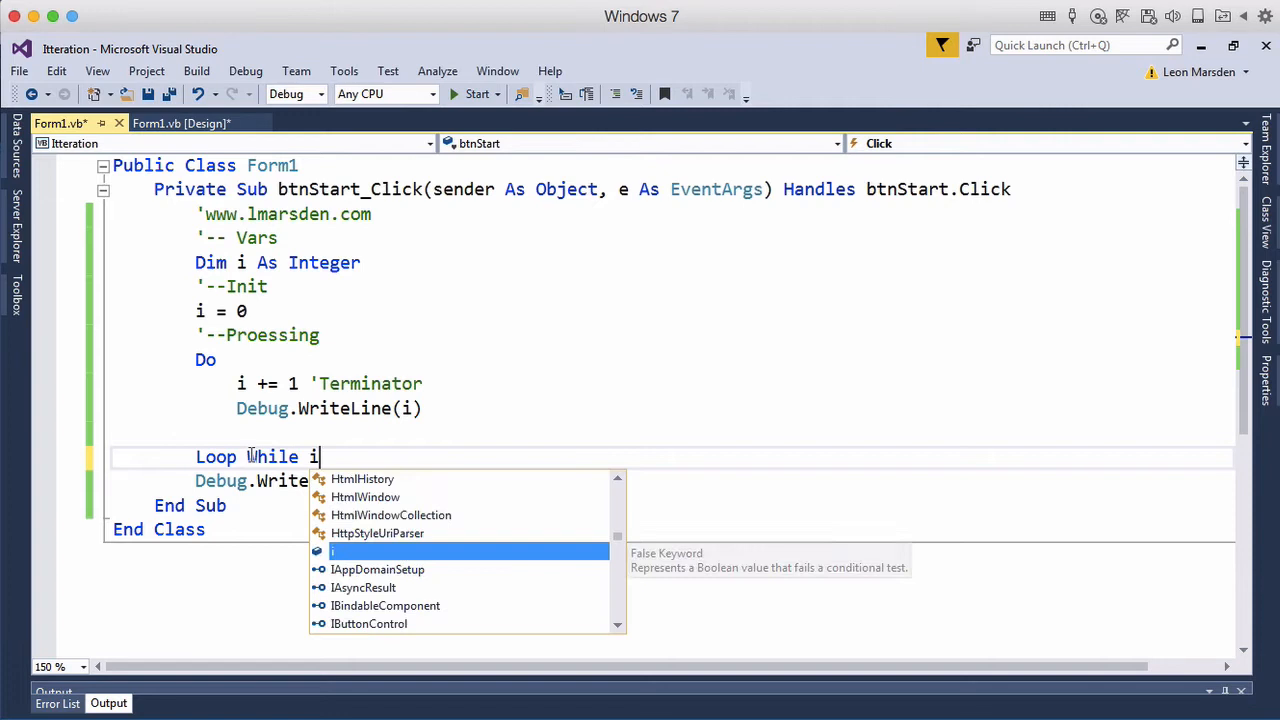
type("< 6")
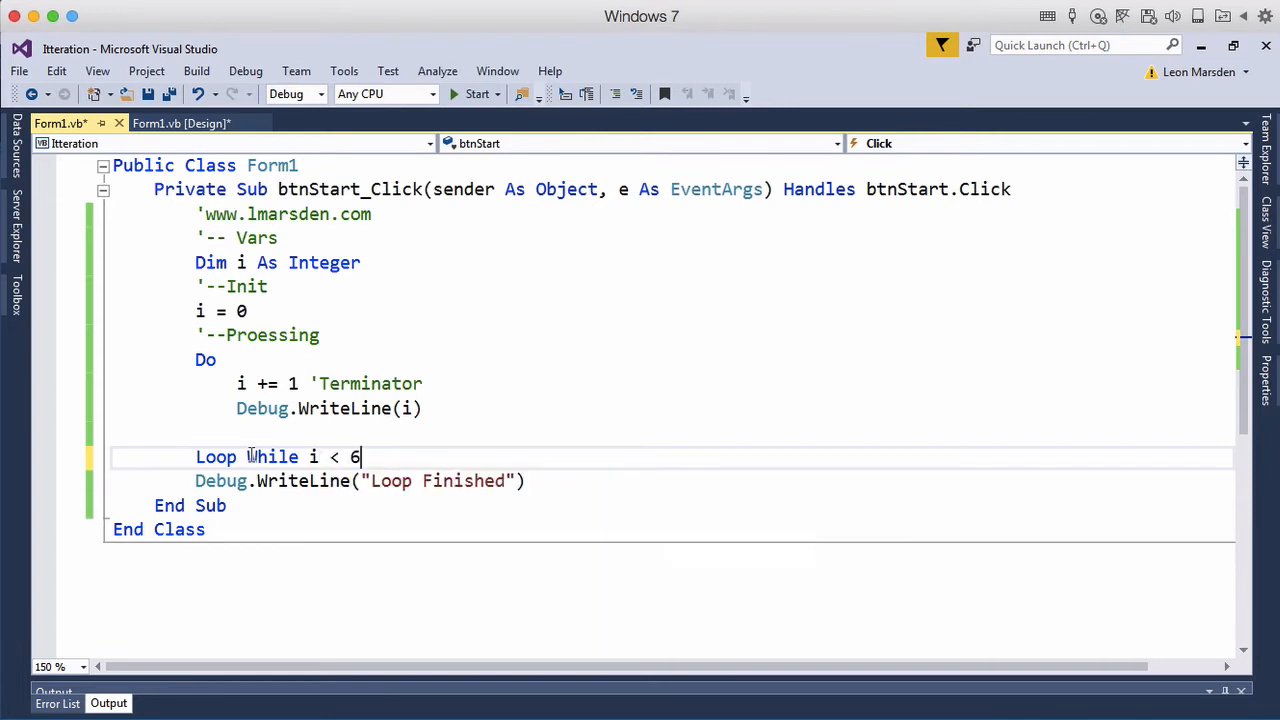
type("5")
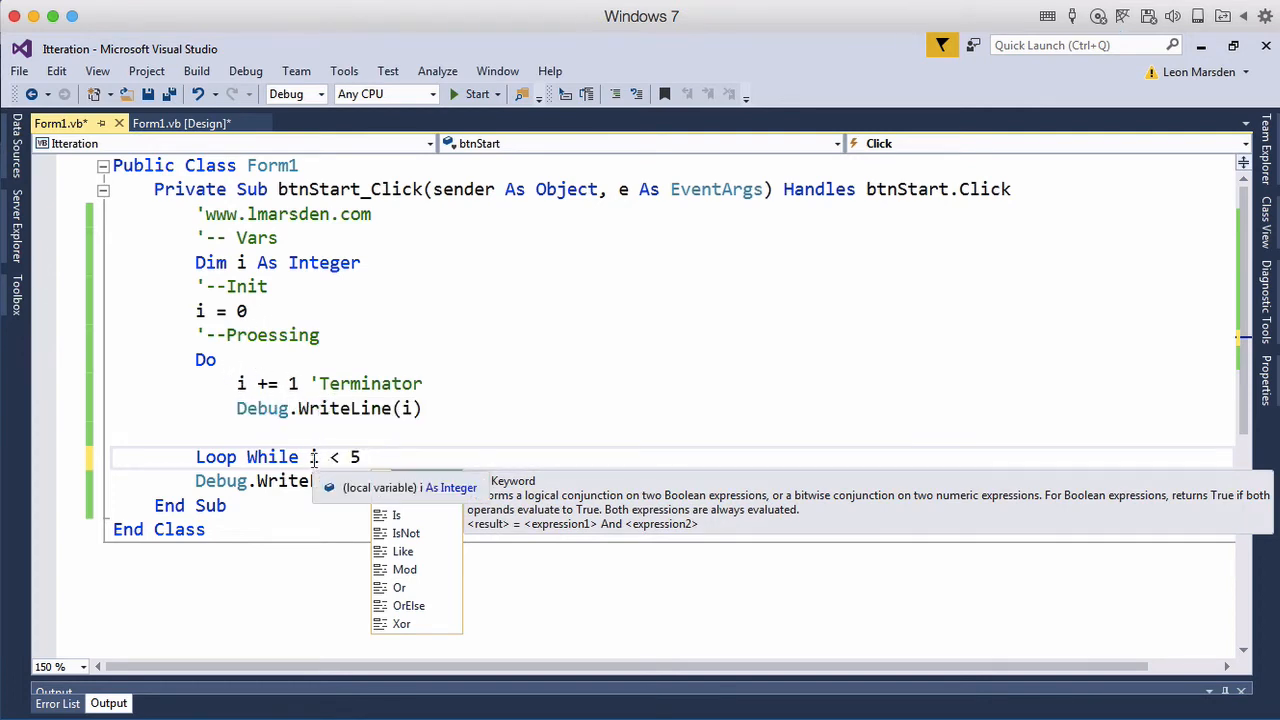
type("\"")
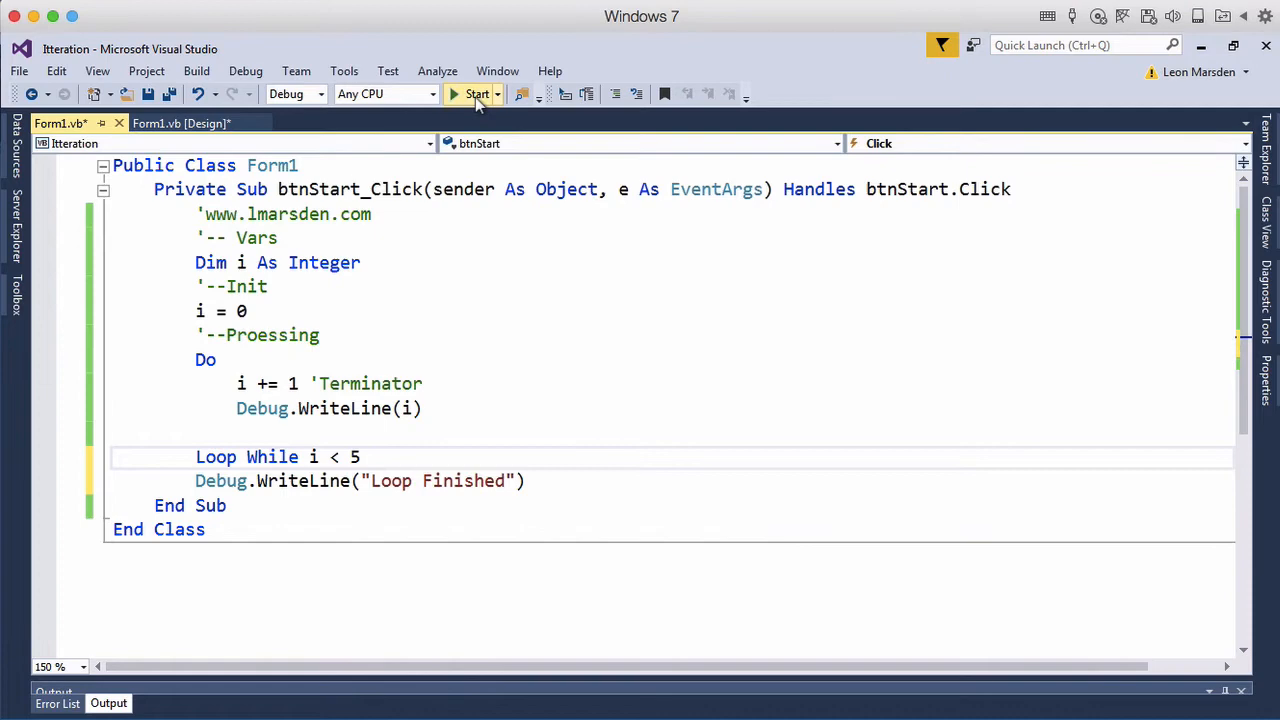
left_click(477, 93)
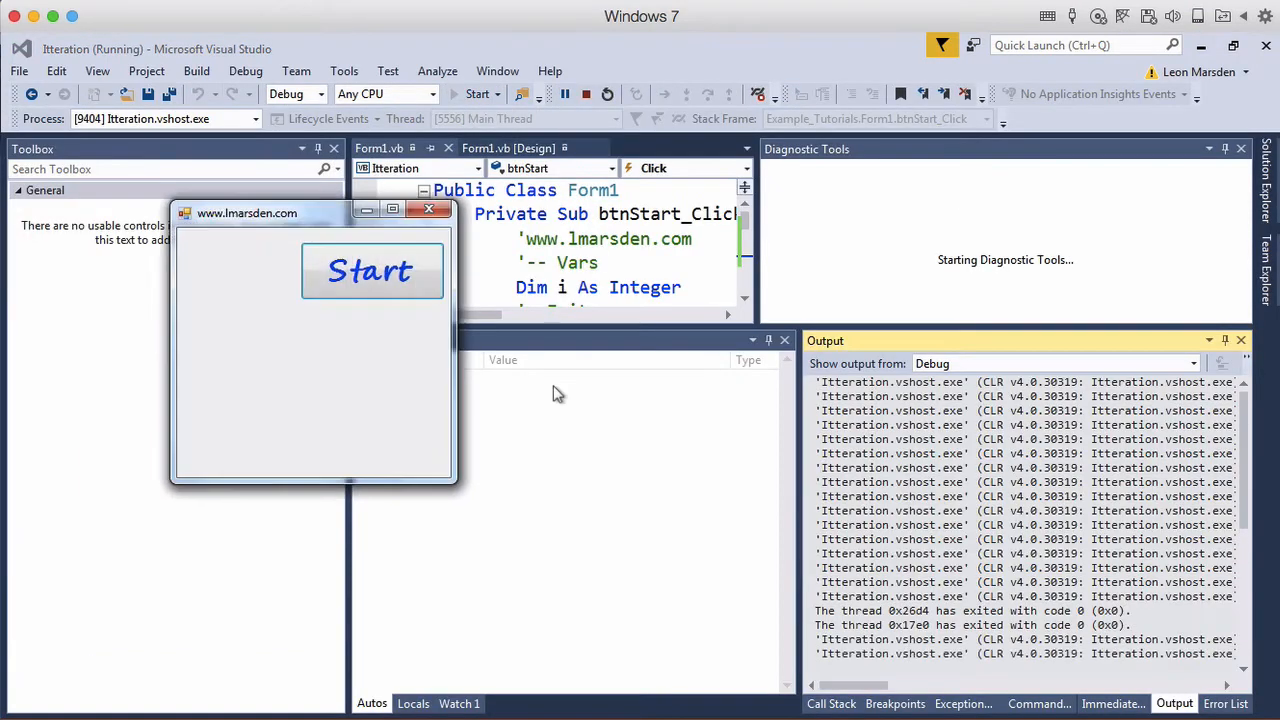
left_click(372, 271)
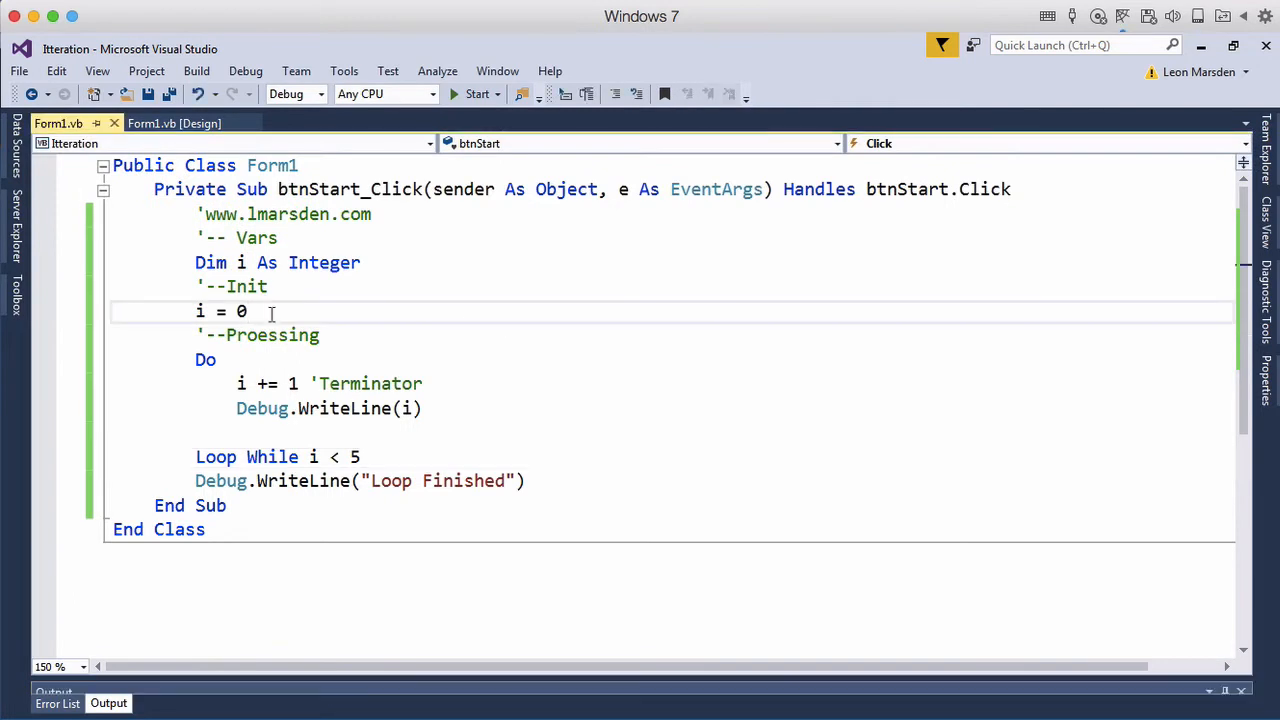
Step: Declare iRandomNumber As Integer, call Randomize(), and assign Math.Ceiling(Rnd() * 6)
type("ran")
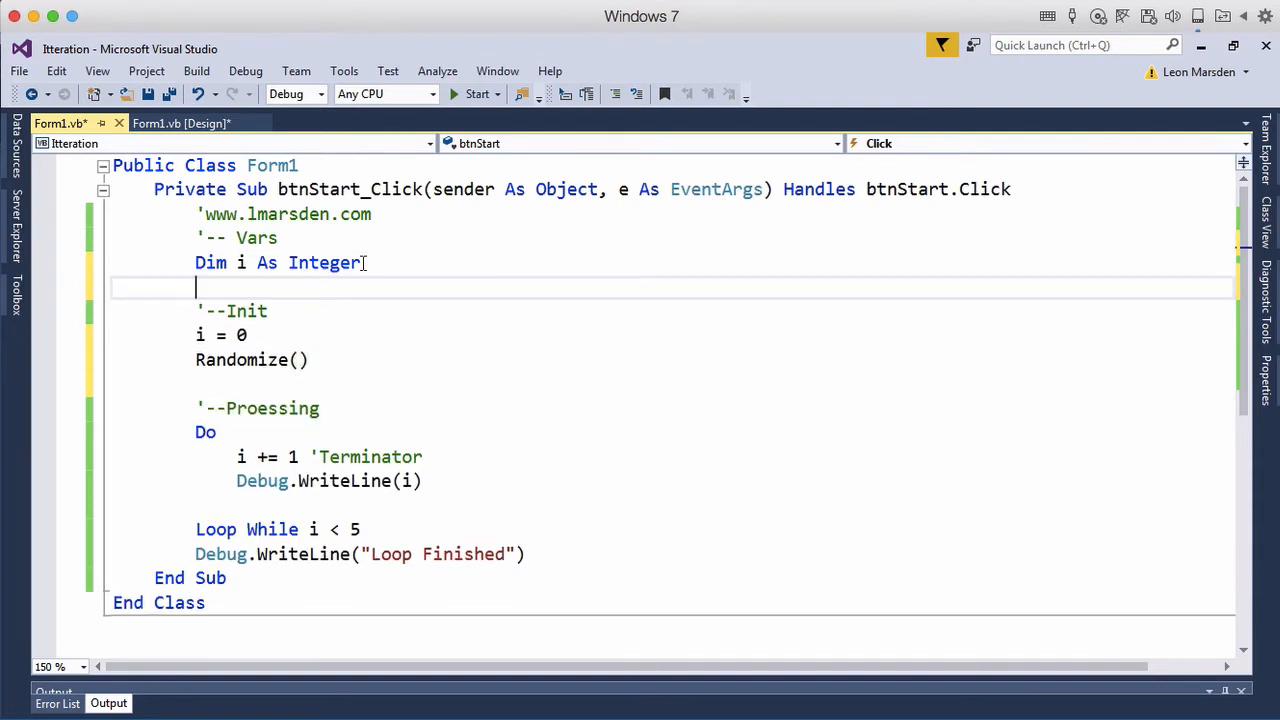
type("Dim i")
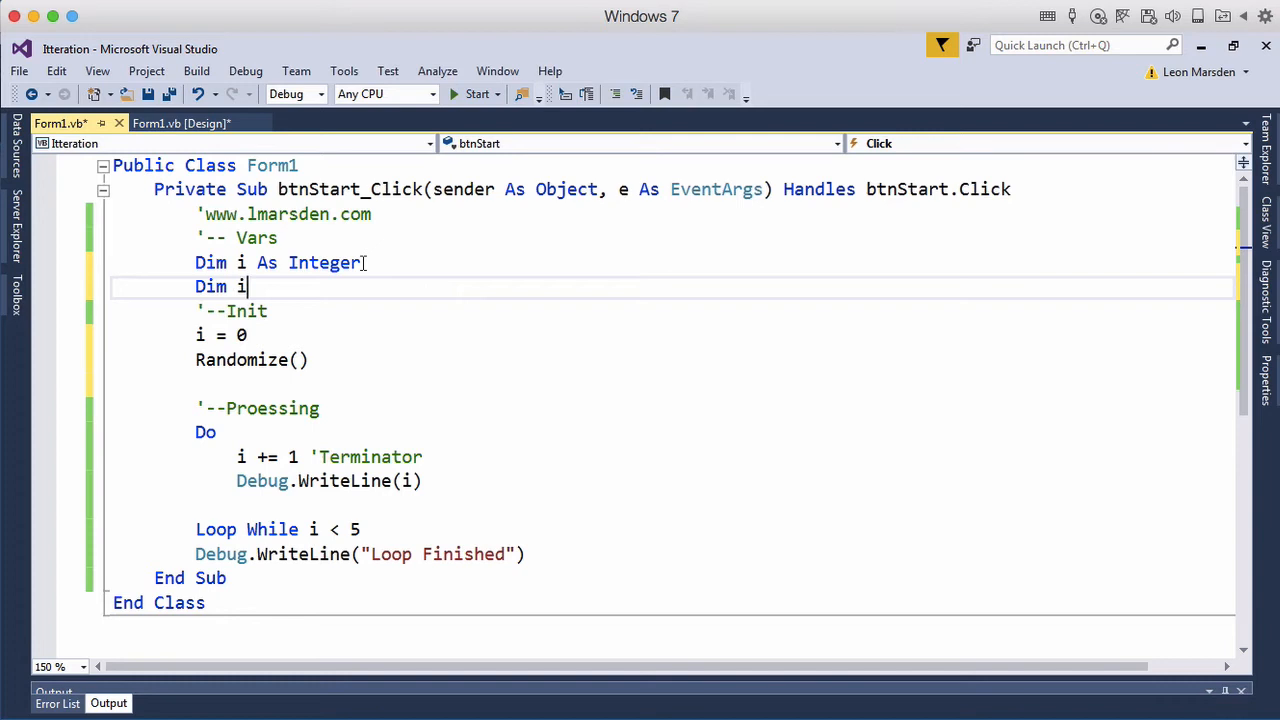
type("Random")
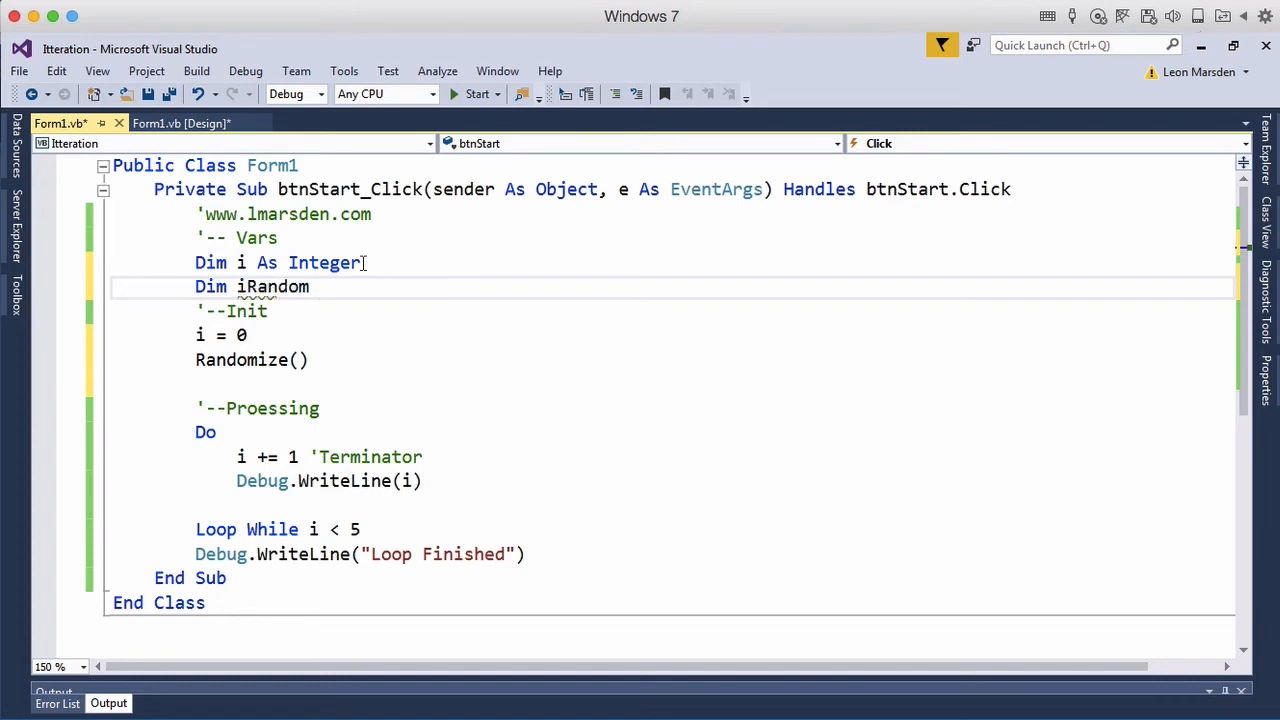
type("Number As On")
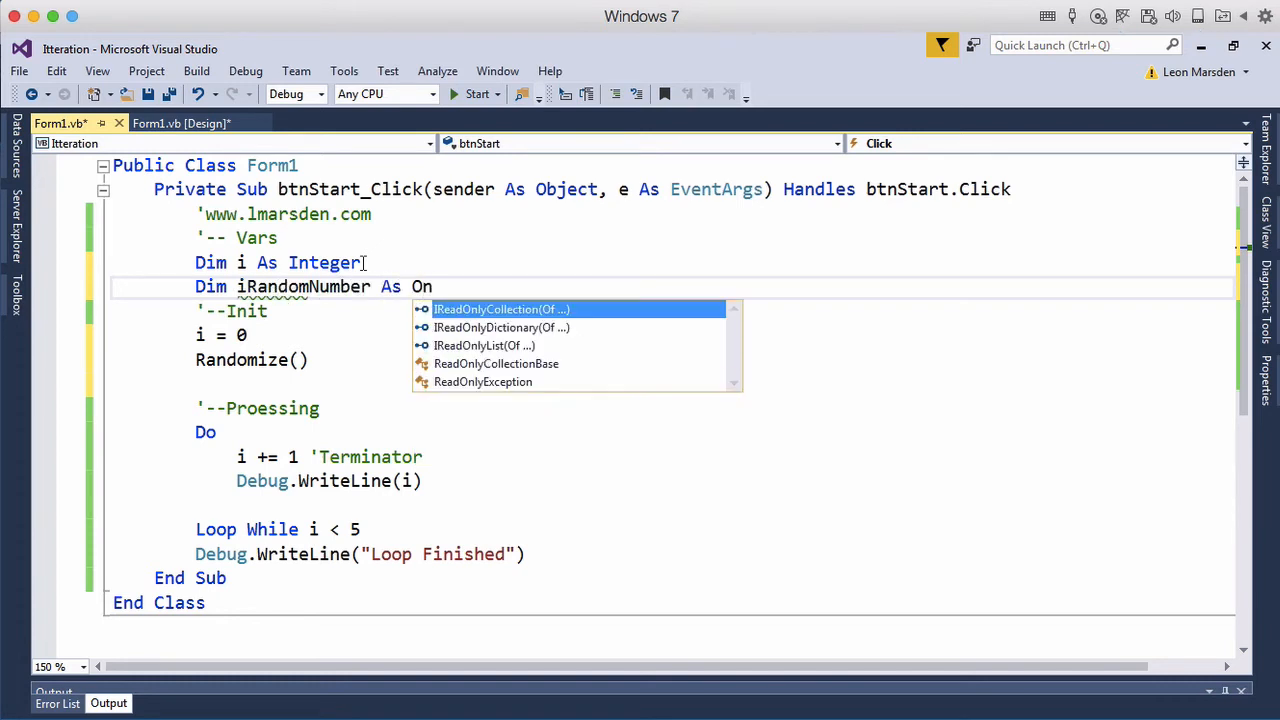
type("Integer")
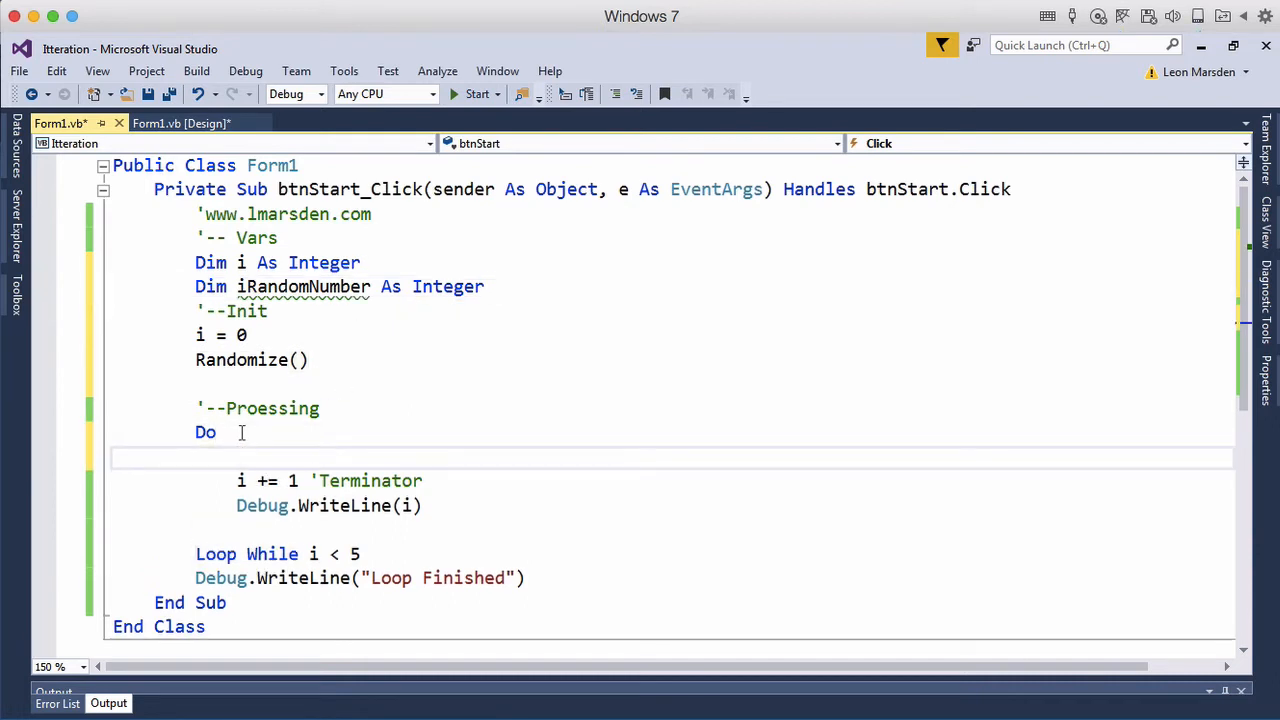
type("iran")
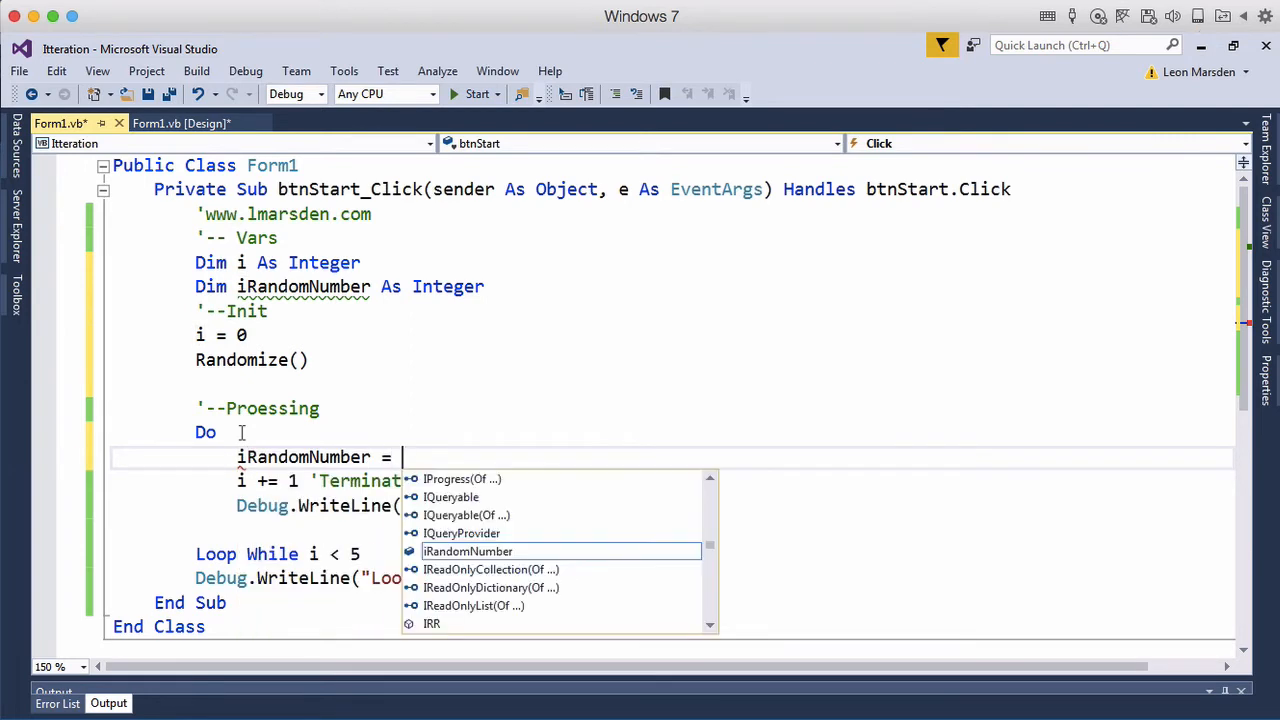
type("Math.c")
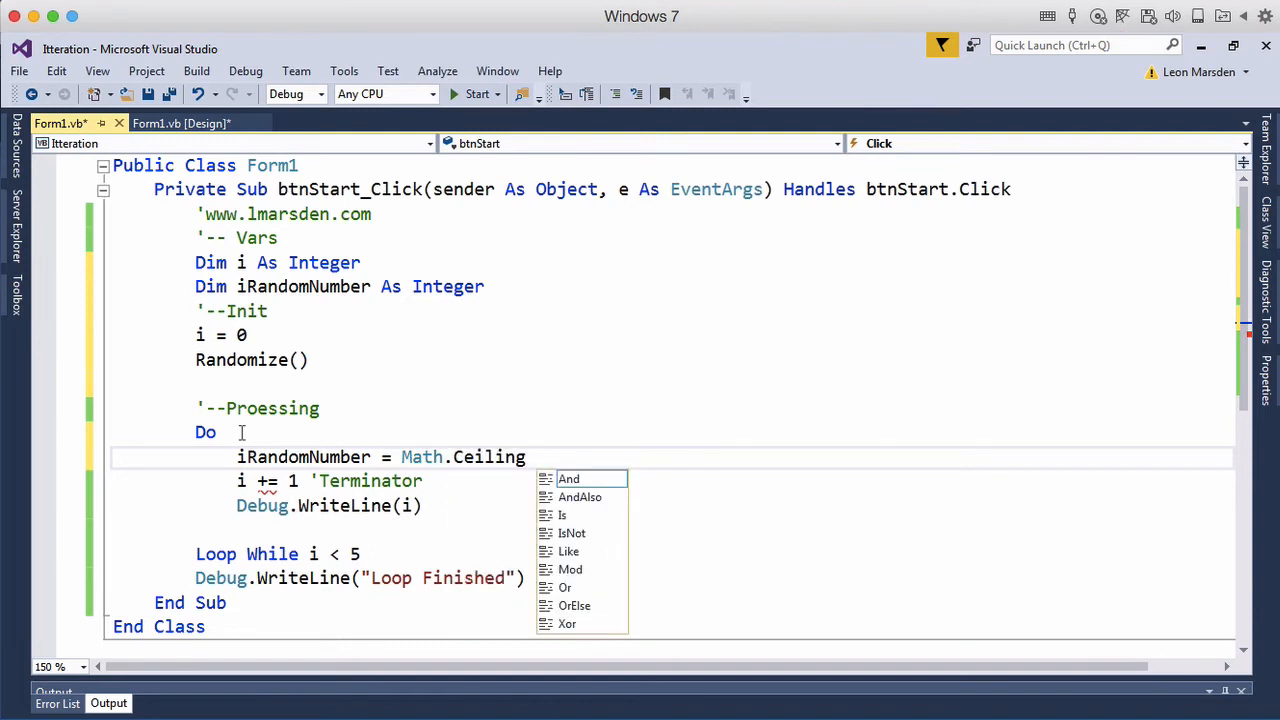
type("(rnd")
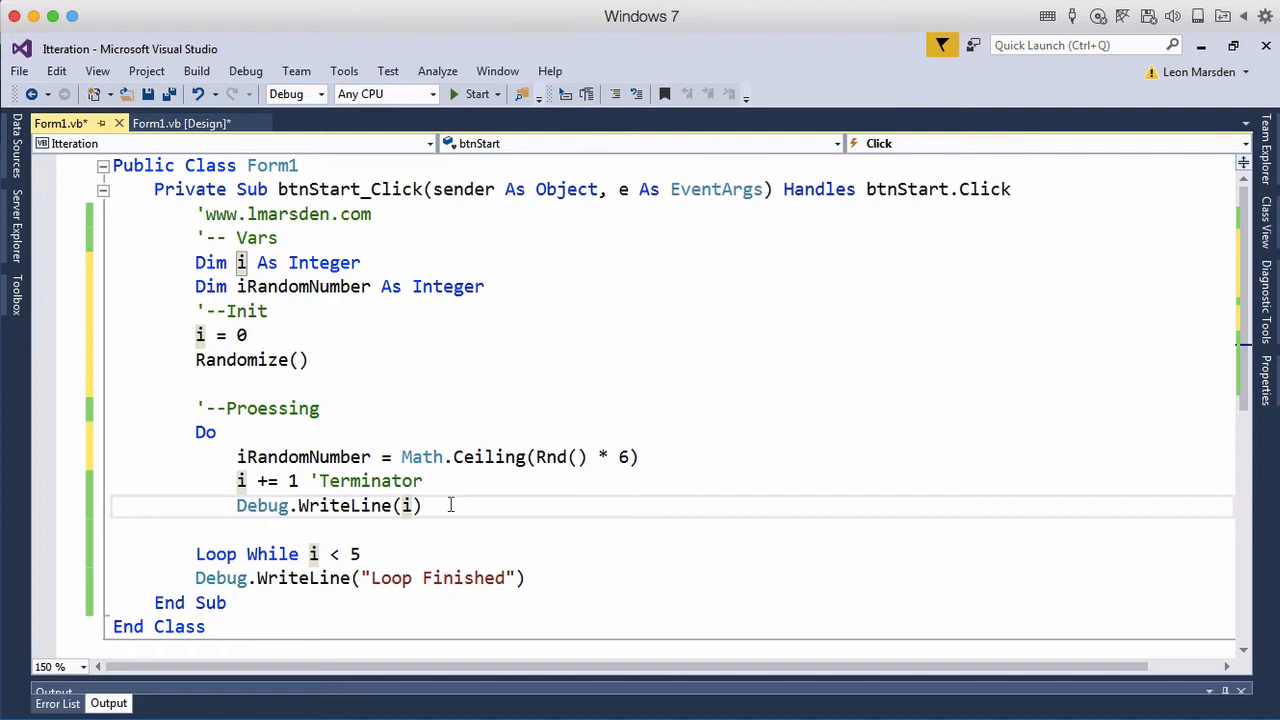
Step: Print i & " : " & iRandomNumber and change the condition to Loop While i <> 6
type(":")
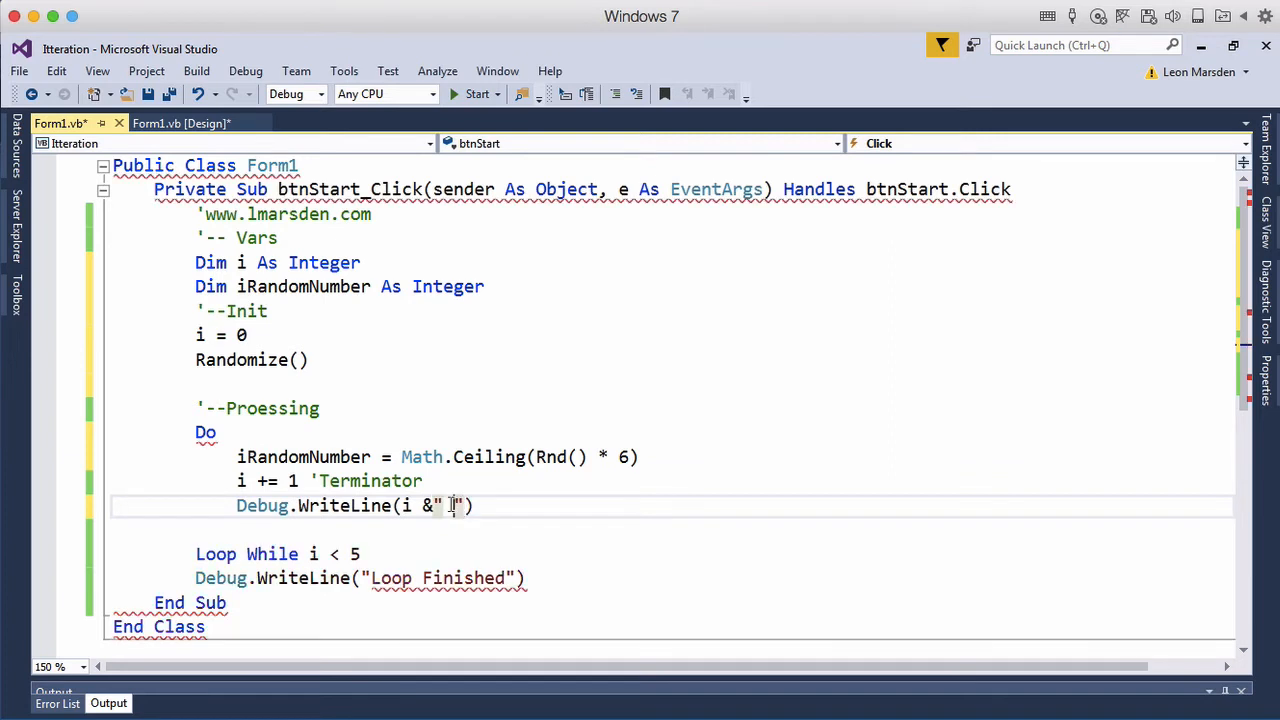
type(":")
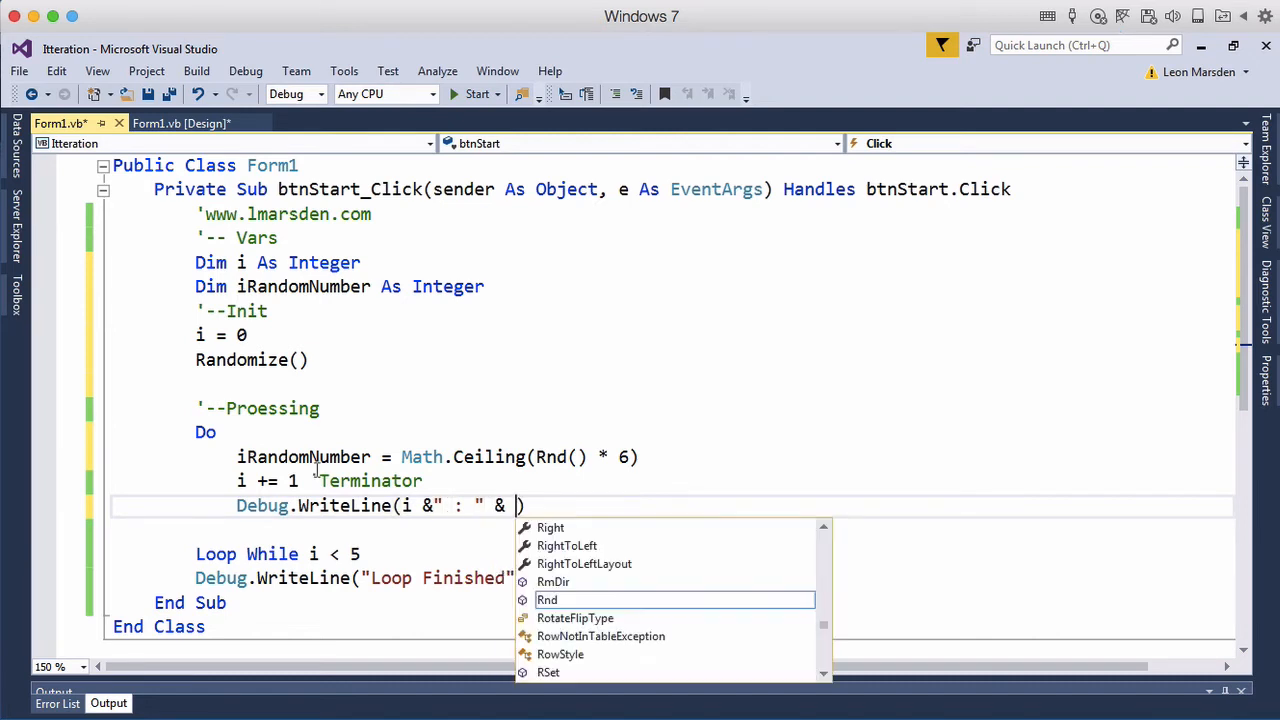
type("iRandomNumber")
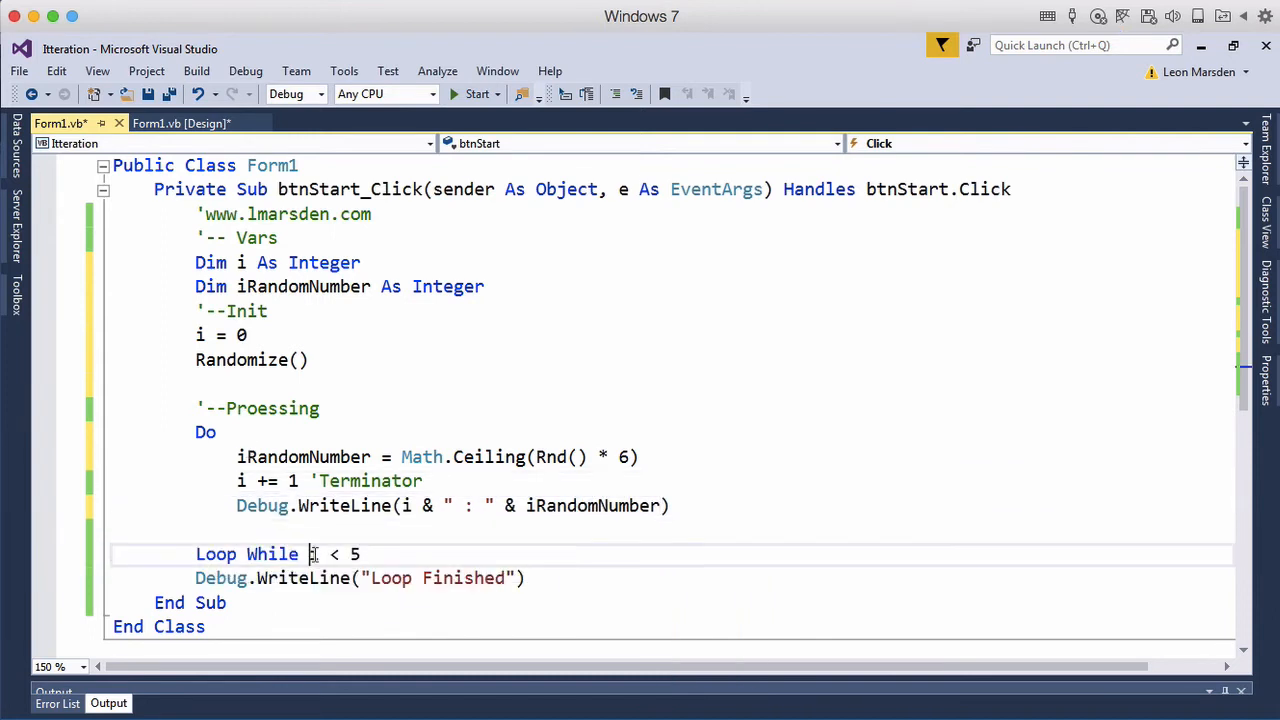
double_click(313, 554)
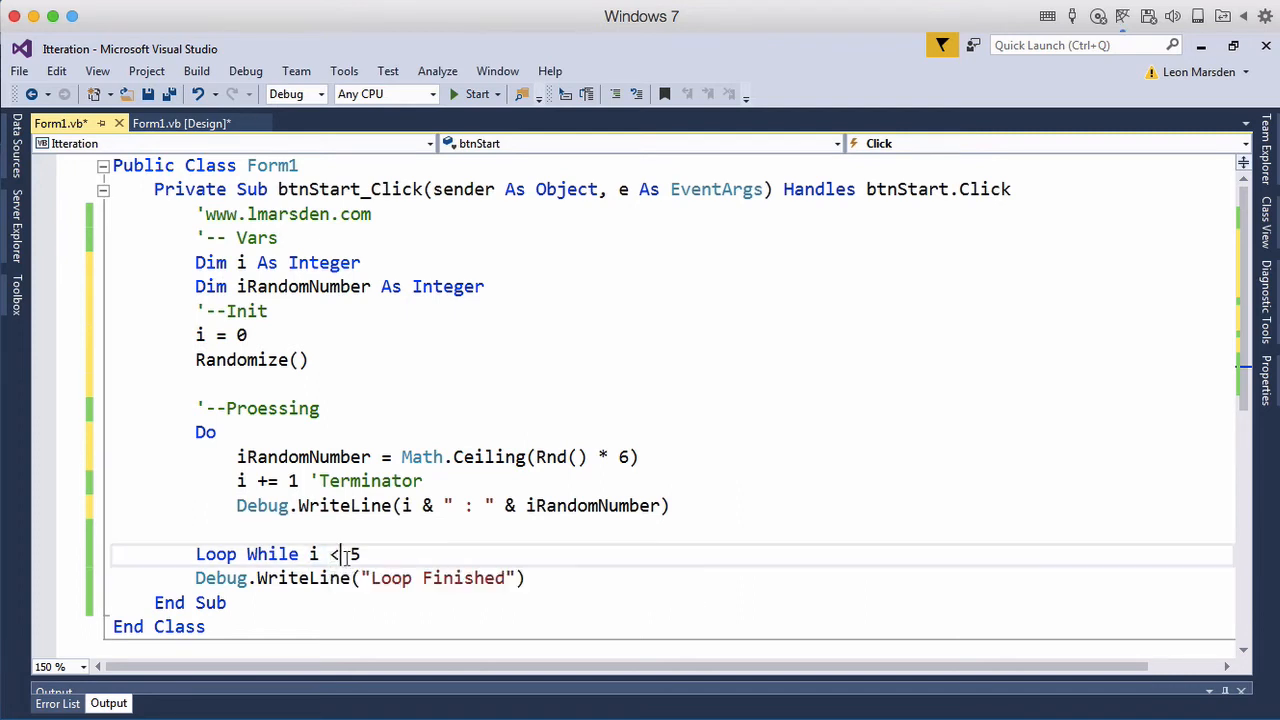
type(">")
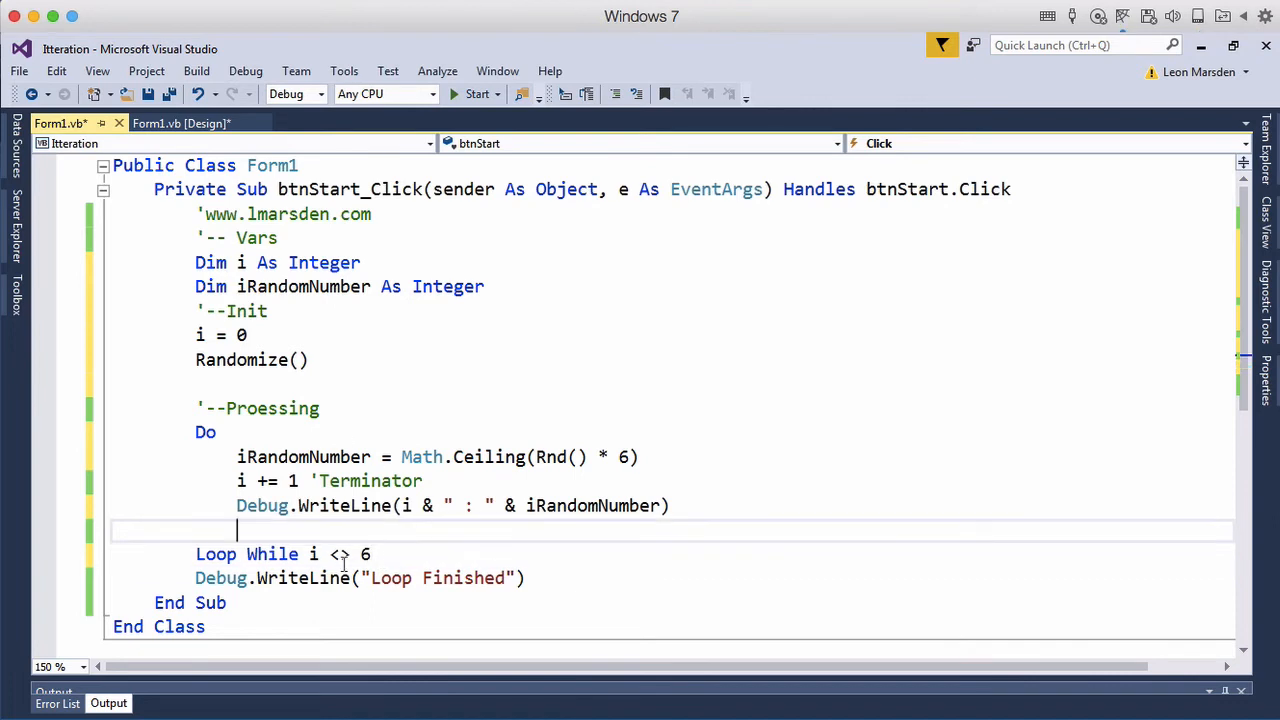
mouse_move(383, 505)
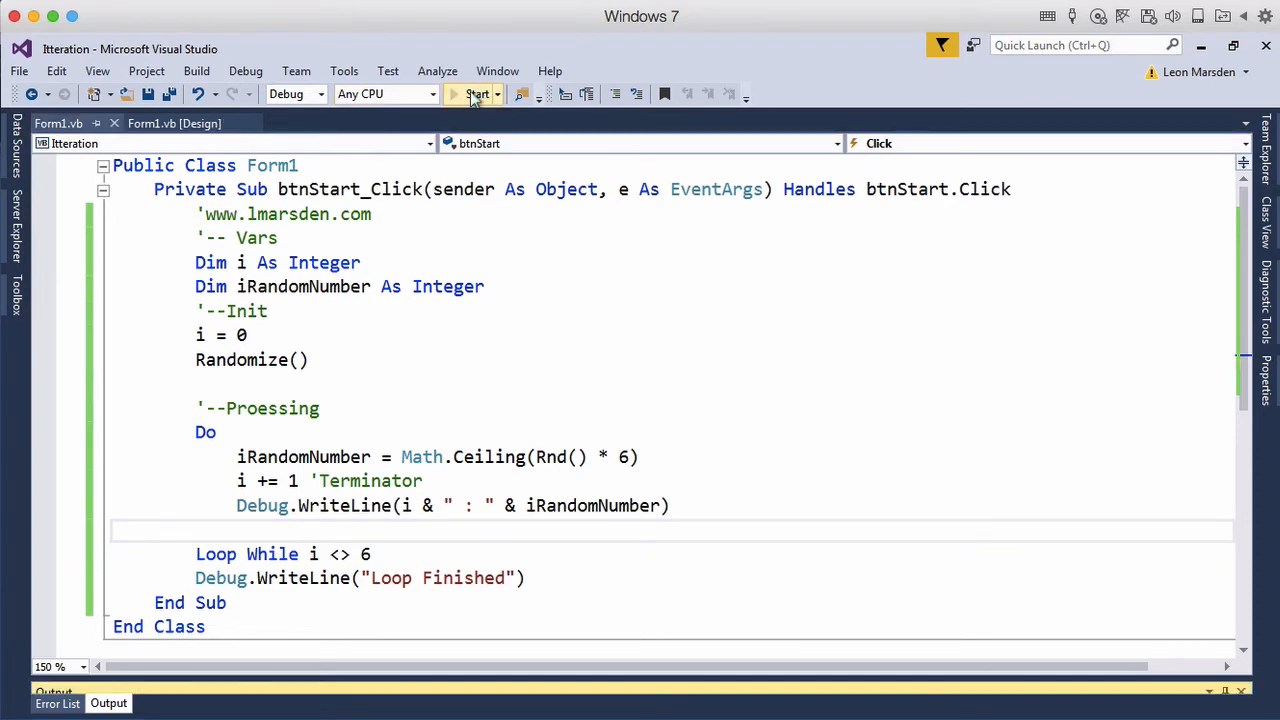
left_click(477, 94)
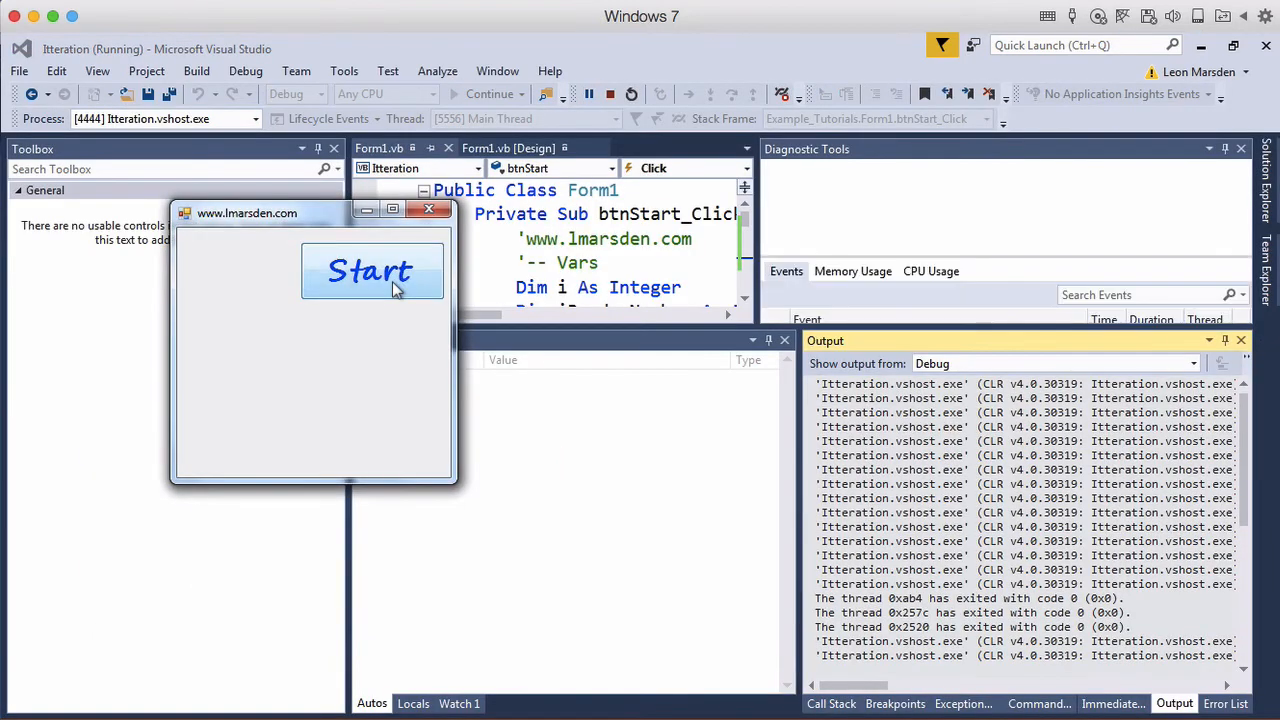
left_click(372, 271)
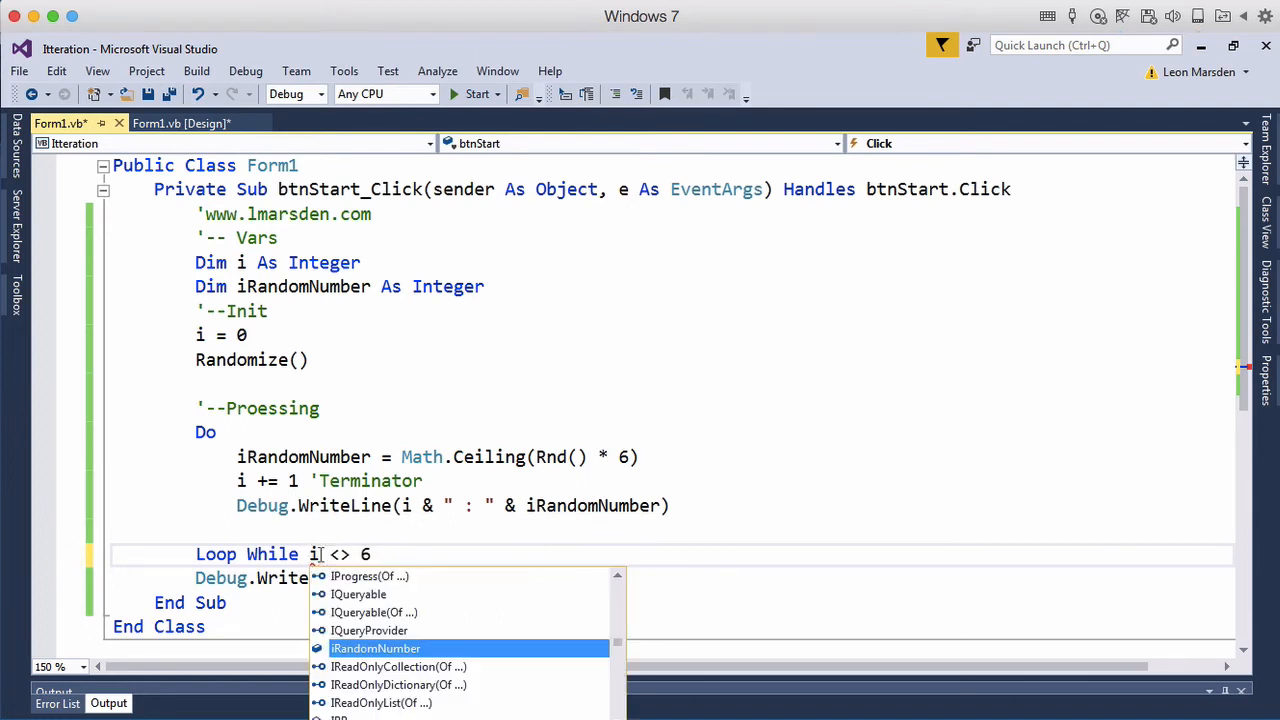
Step: Set the condition to Loop While iRandomNumber <> 6, run, and roll three sequences
key("Tab")
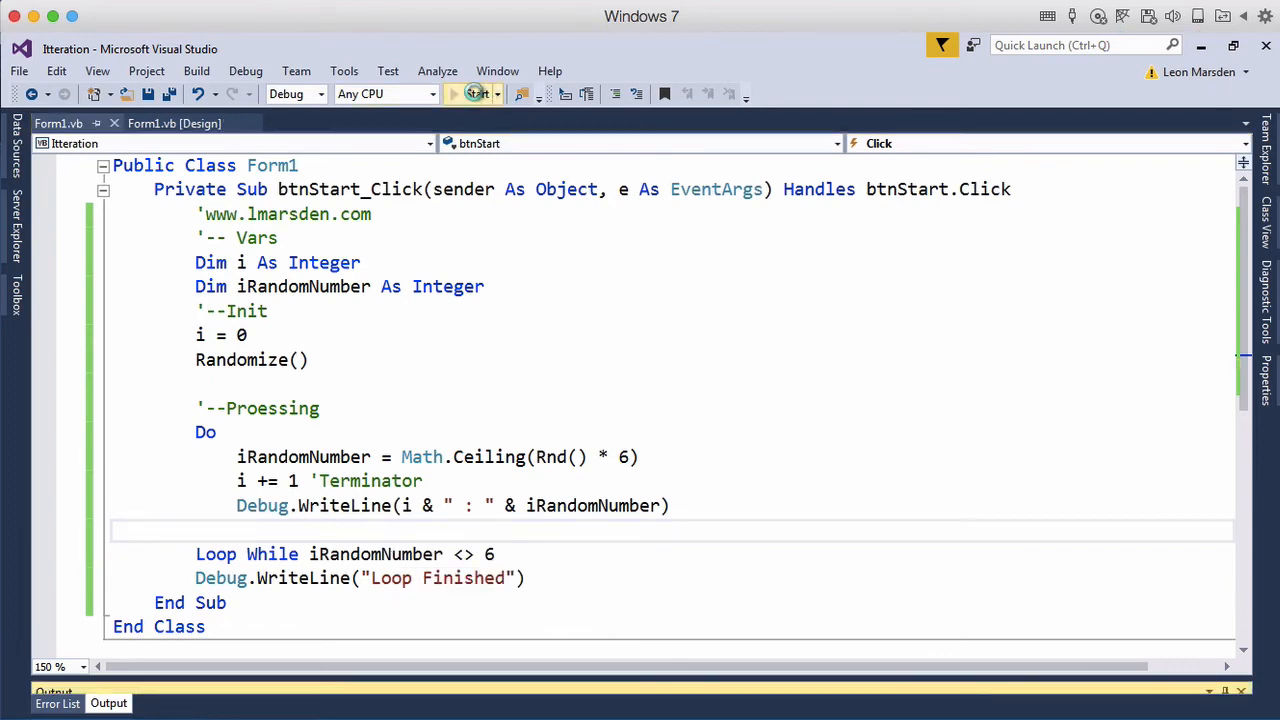
left_click(453, 93)
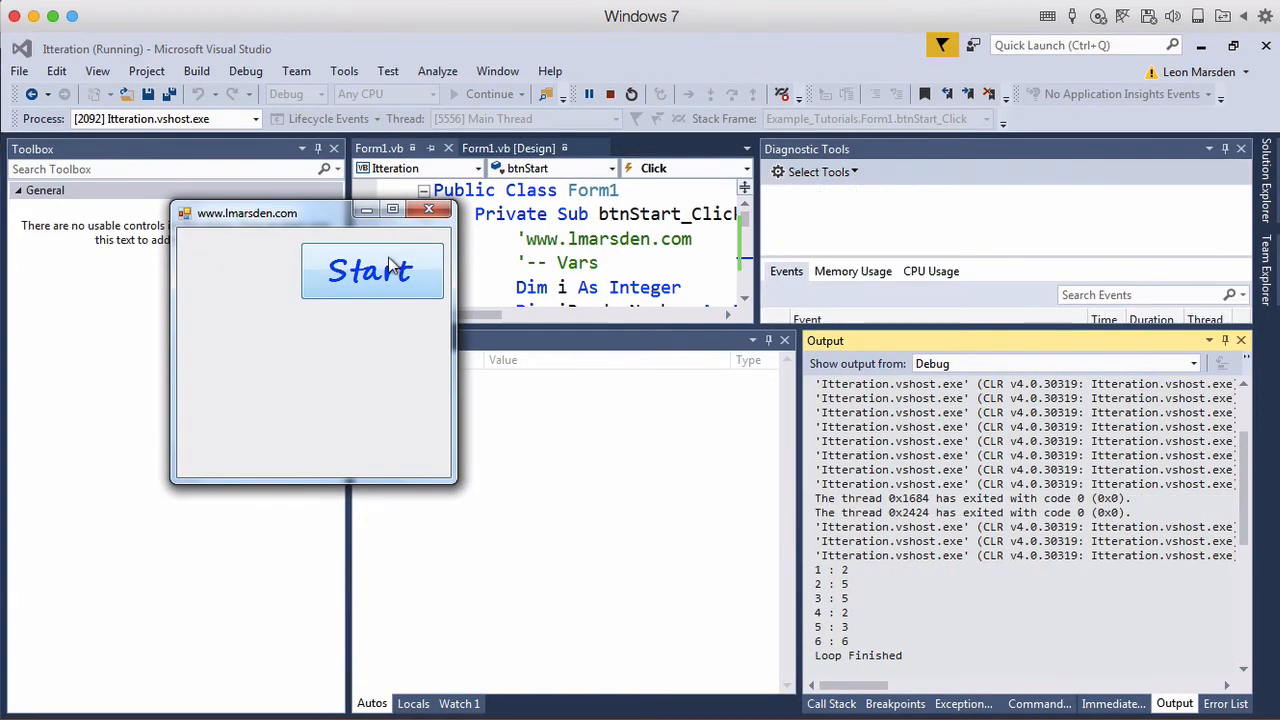
left_click(371, 271)
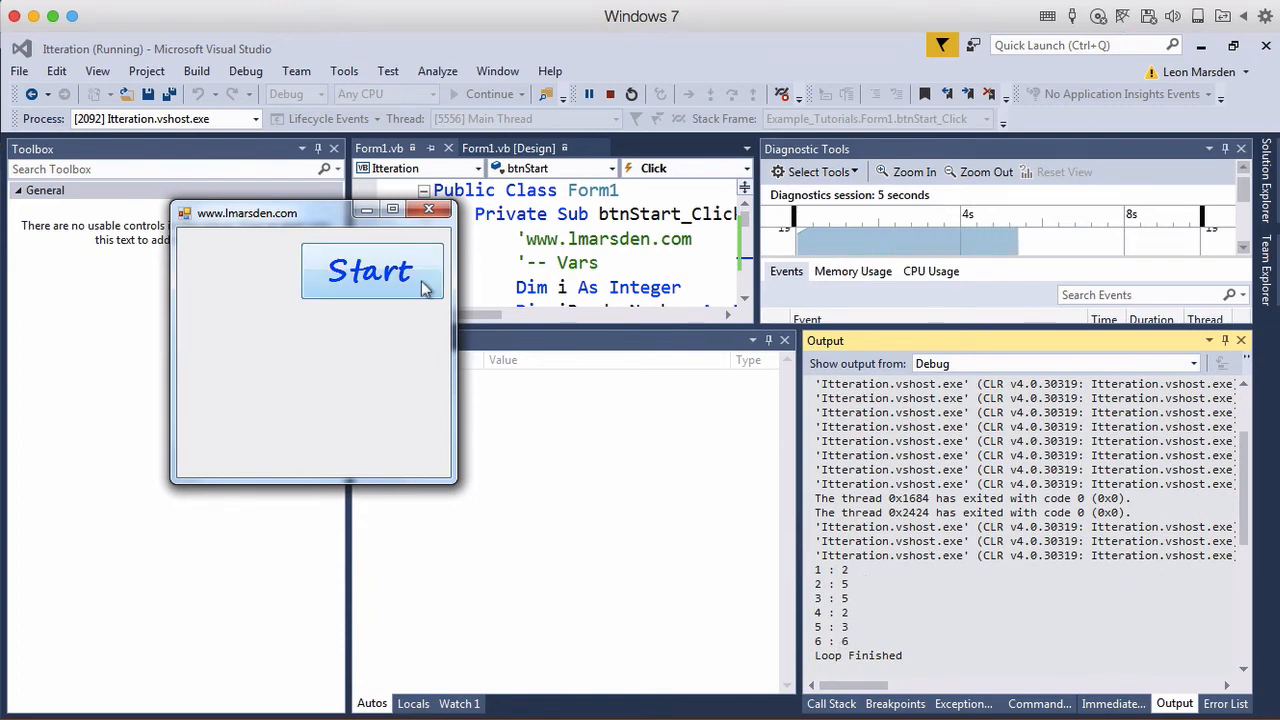
left_click(372, 271)
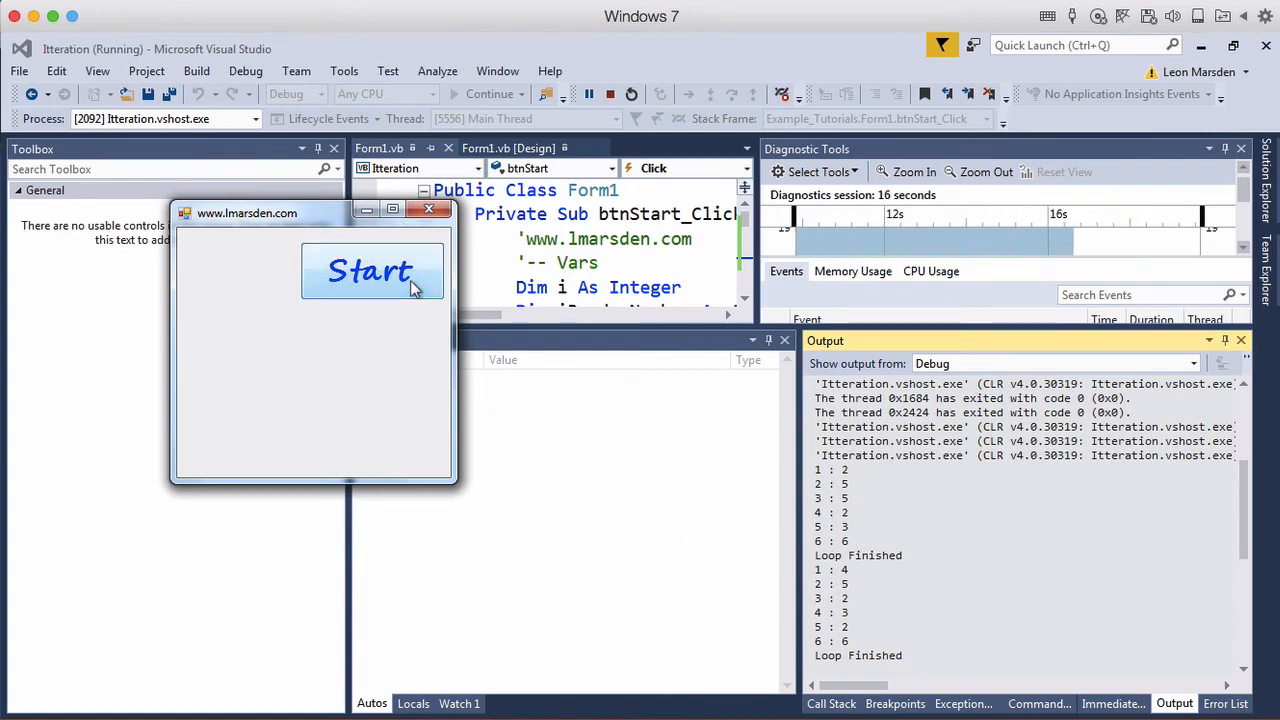
left_click(371, 271)
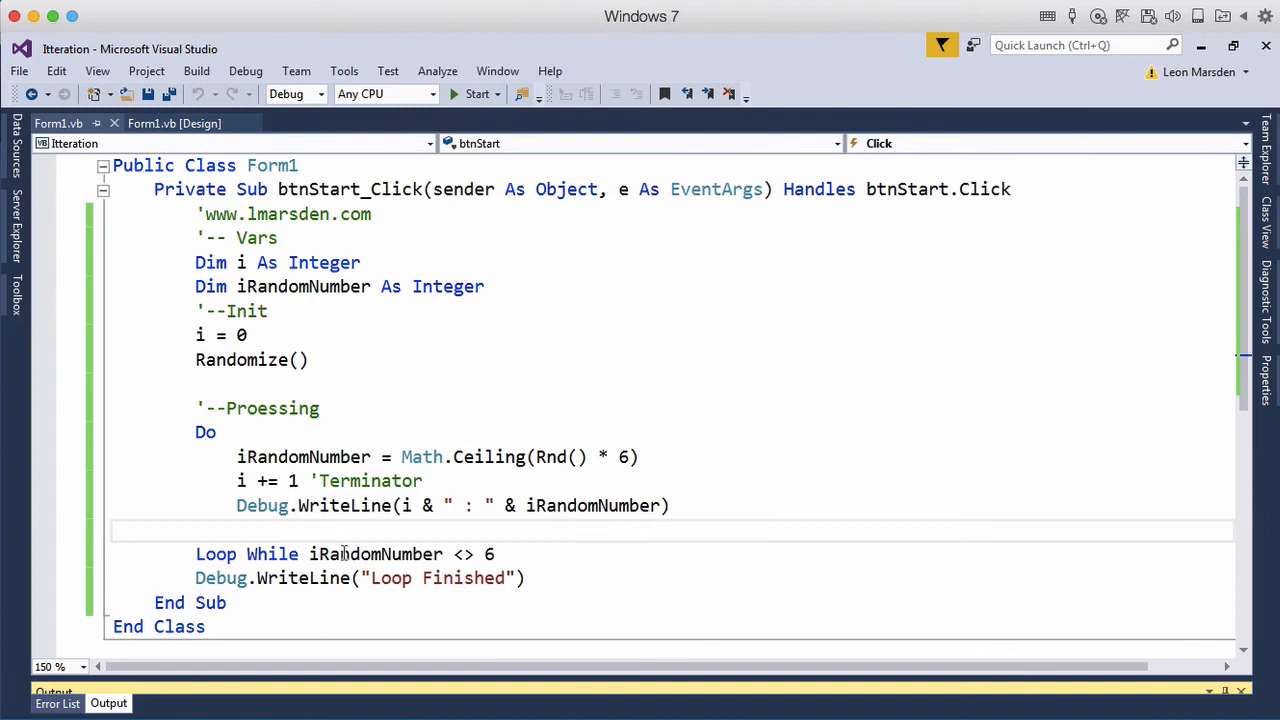
Step: Change the condition to Loop Until iRandomNumber = 6, run, and roll one sequence
double_click(270, 554)
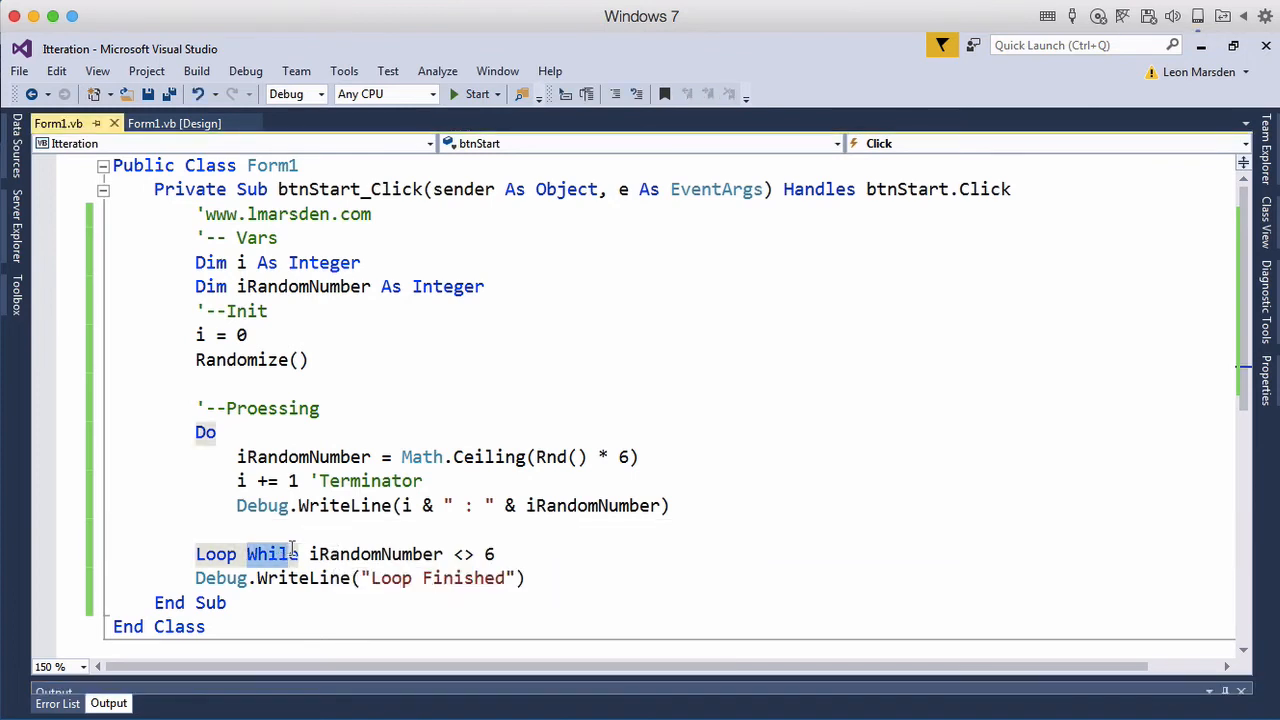
type("Unt")
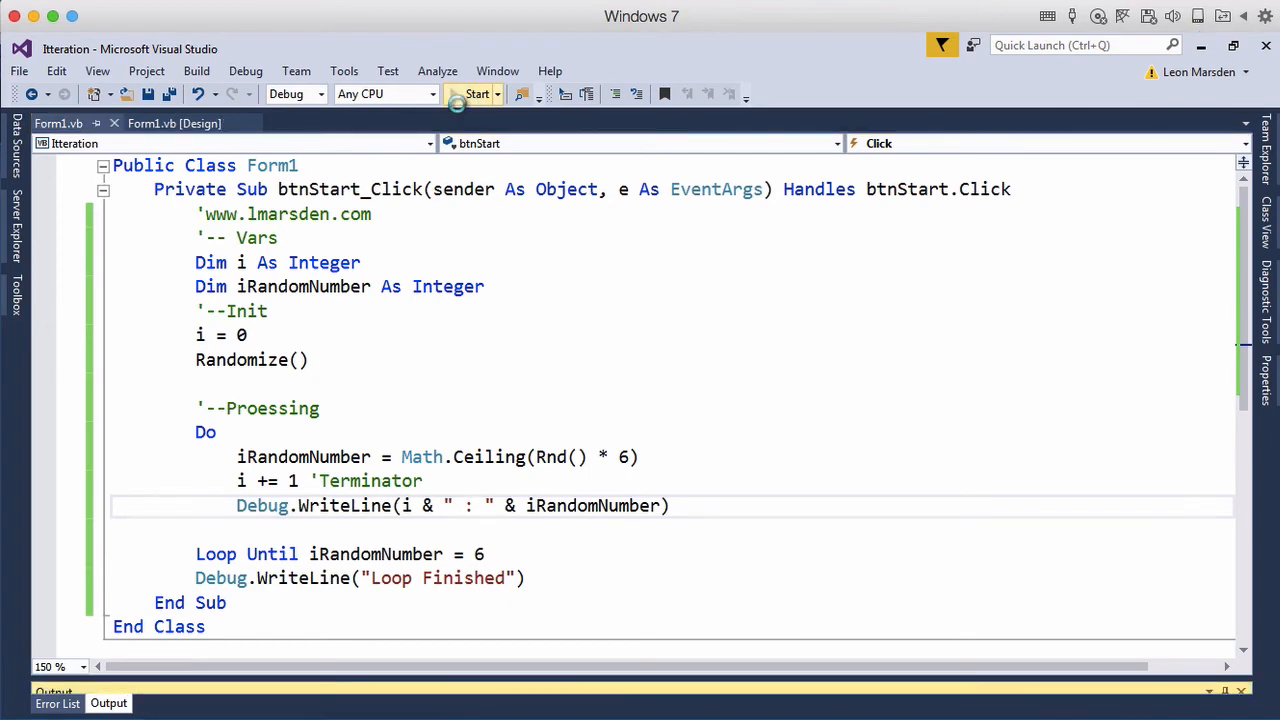
left_click(477, 93)
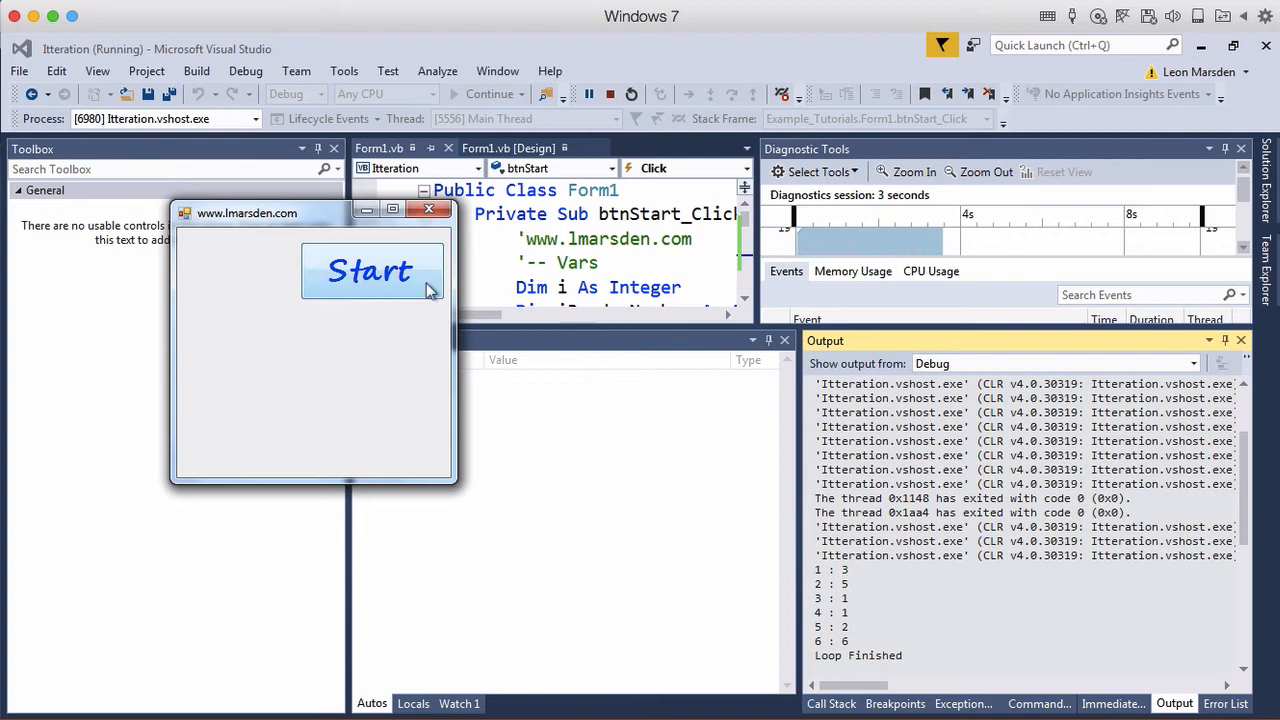
left_click(371, 271)
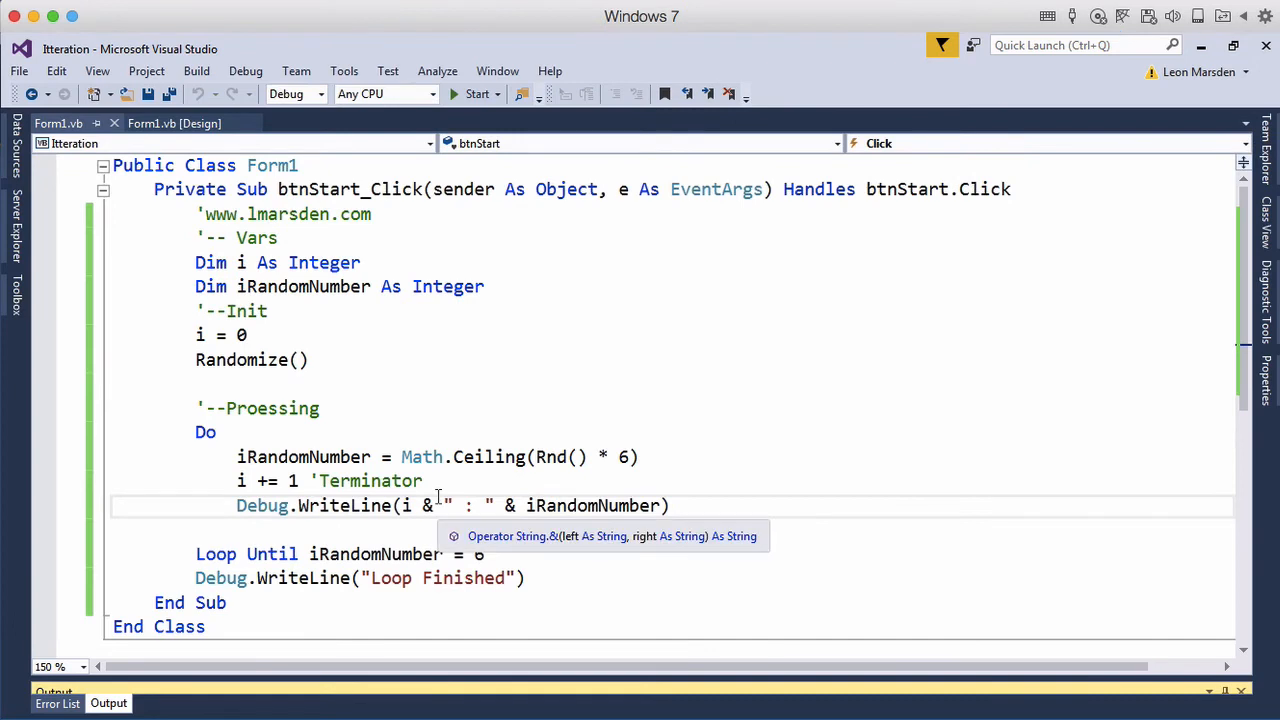
mouse_move(270, 356)
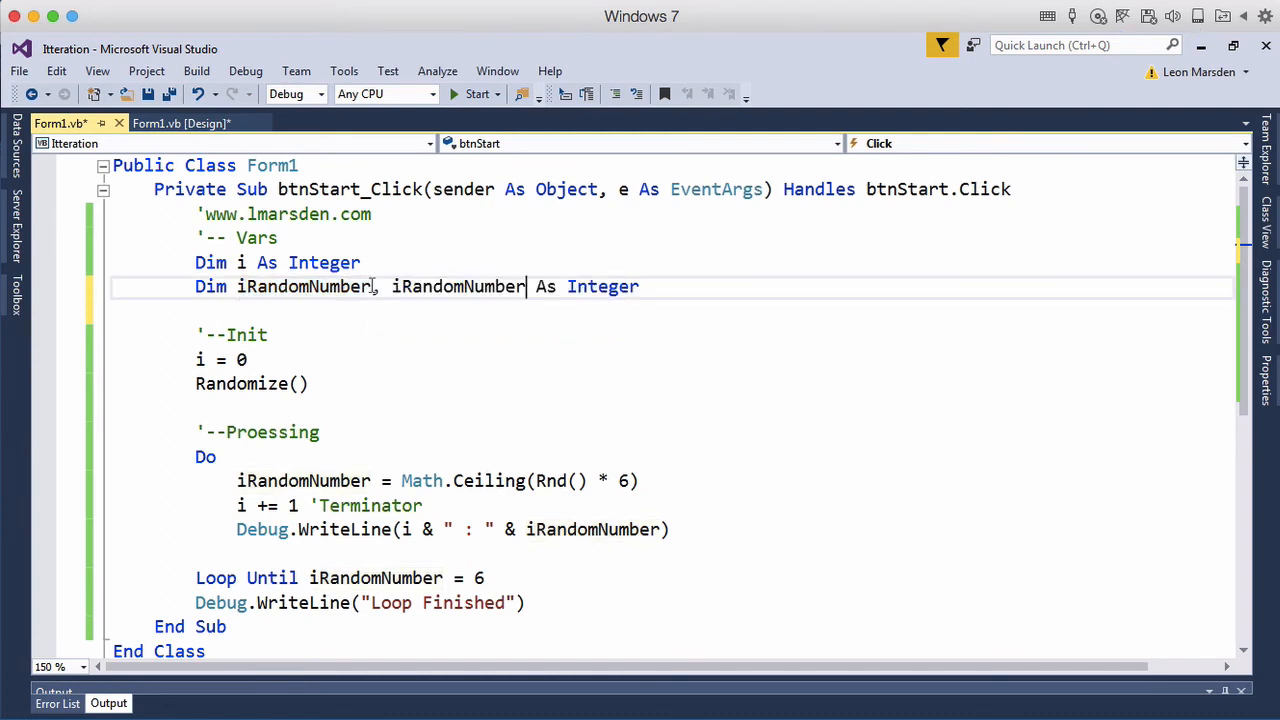
Step: Declare and roll iRandomNumber2, print it beside the first die, loop Until iRandomNumber = iRandomNumber2
type("2")
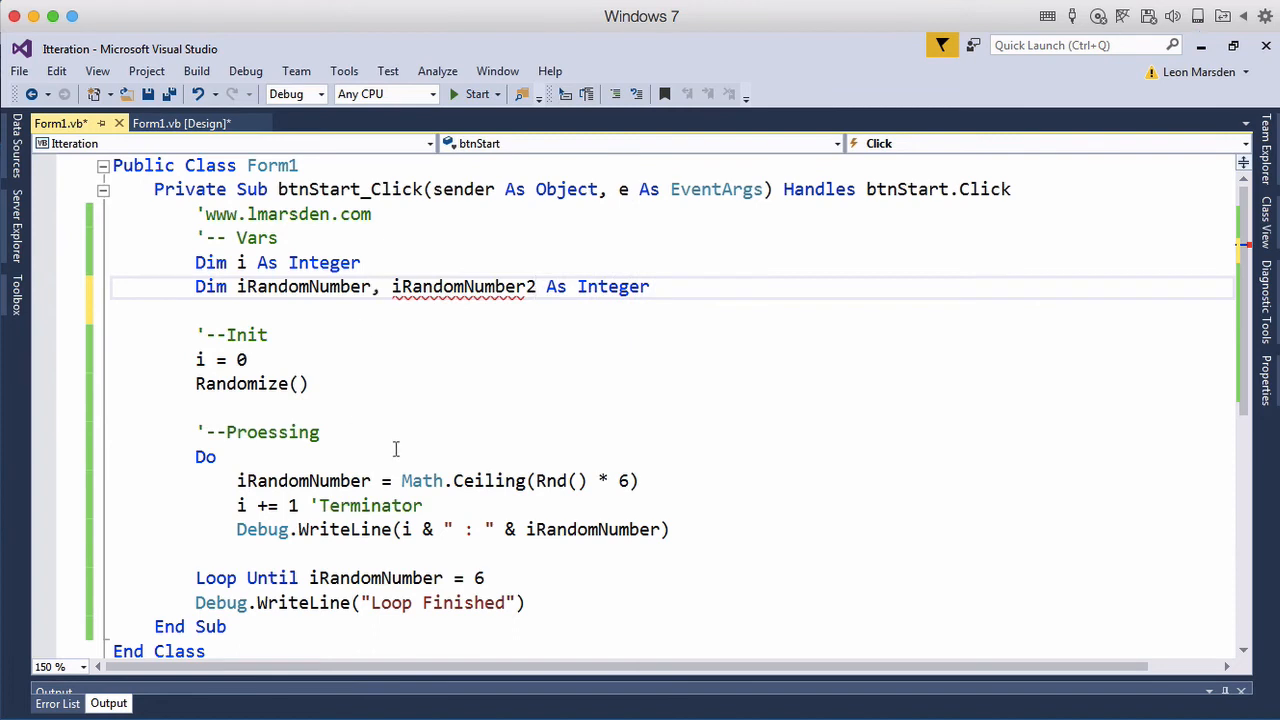
double_click(463, 287)
type(" & \" \" ")
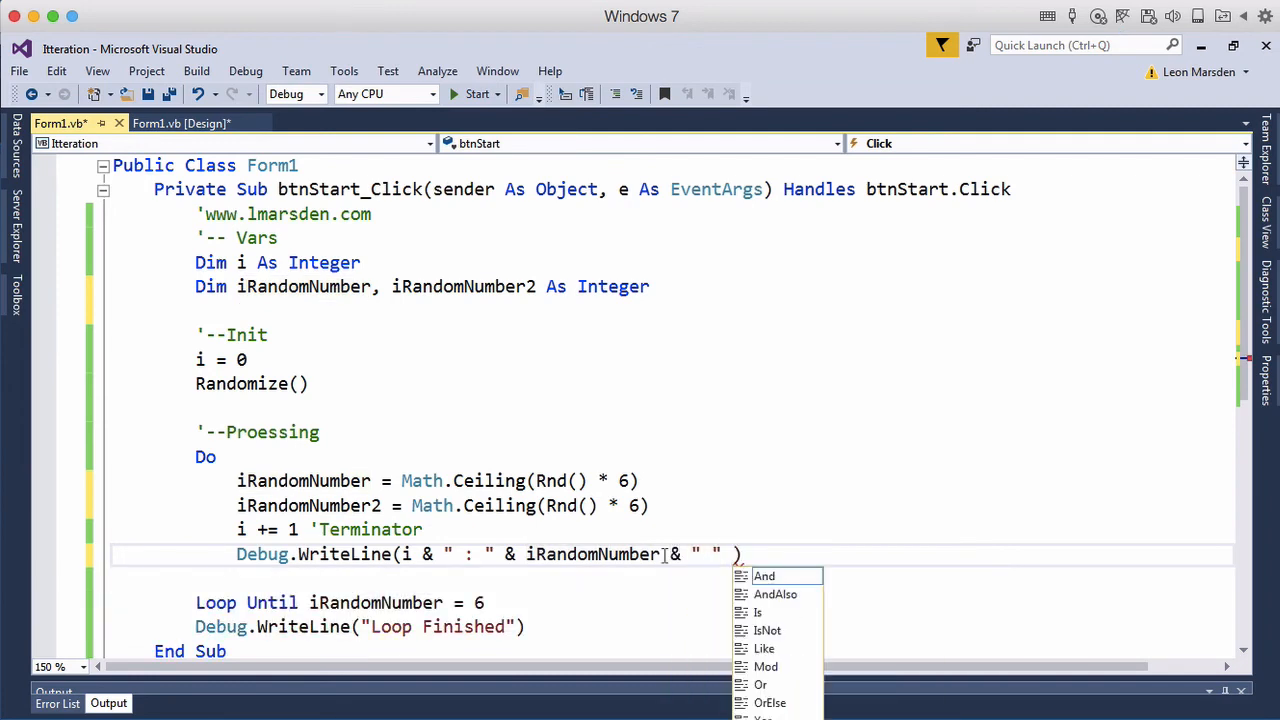
type("$ Ir")
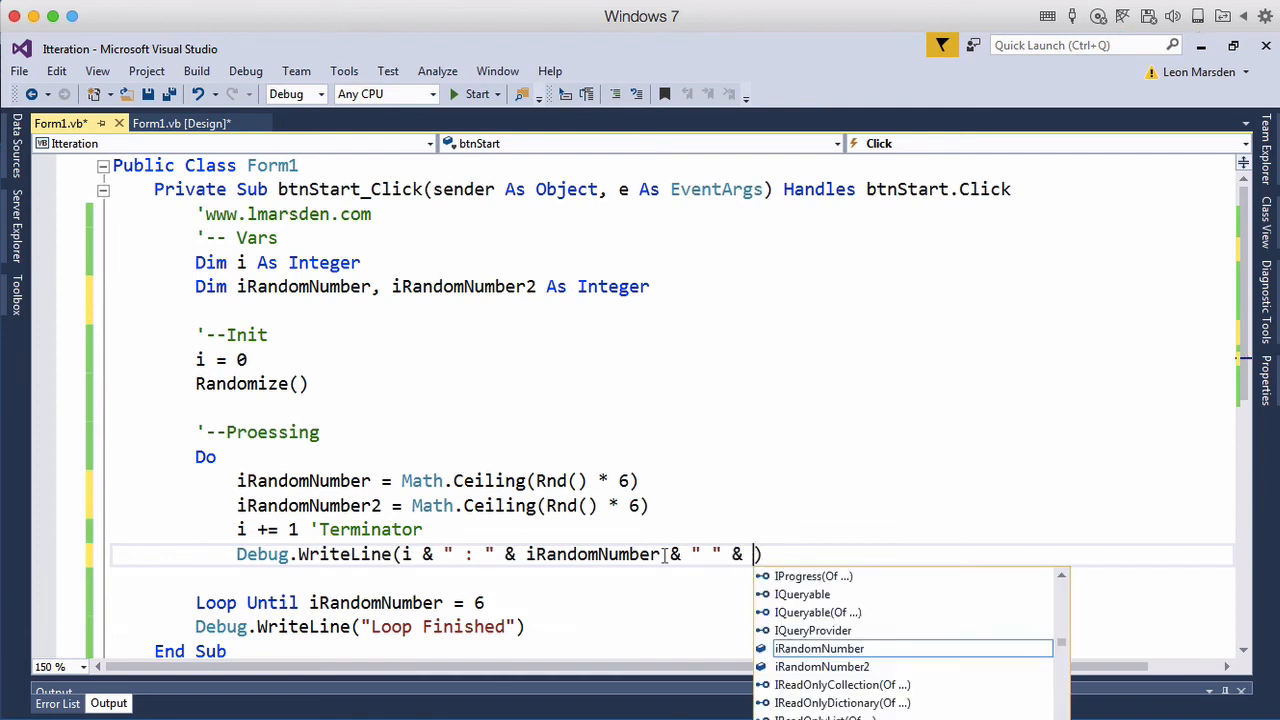
type("iRandomNumber2")
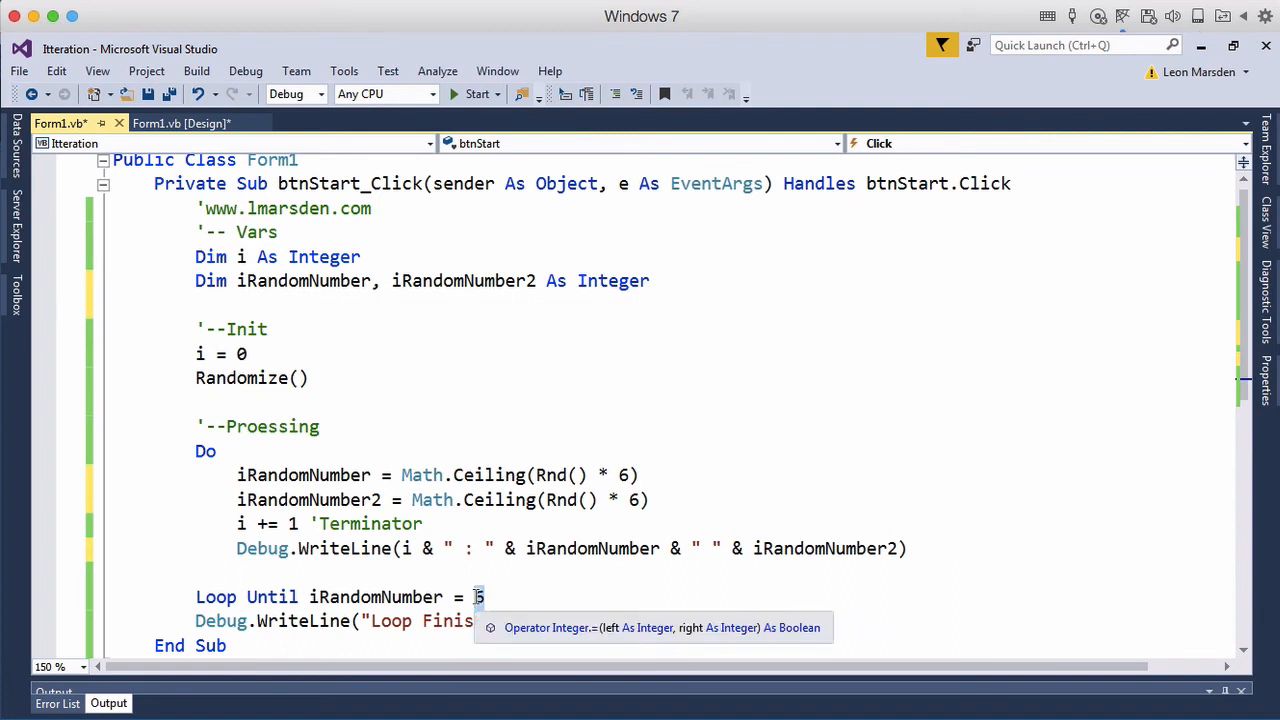
type("iRandomNumber2")
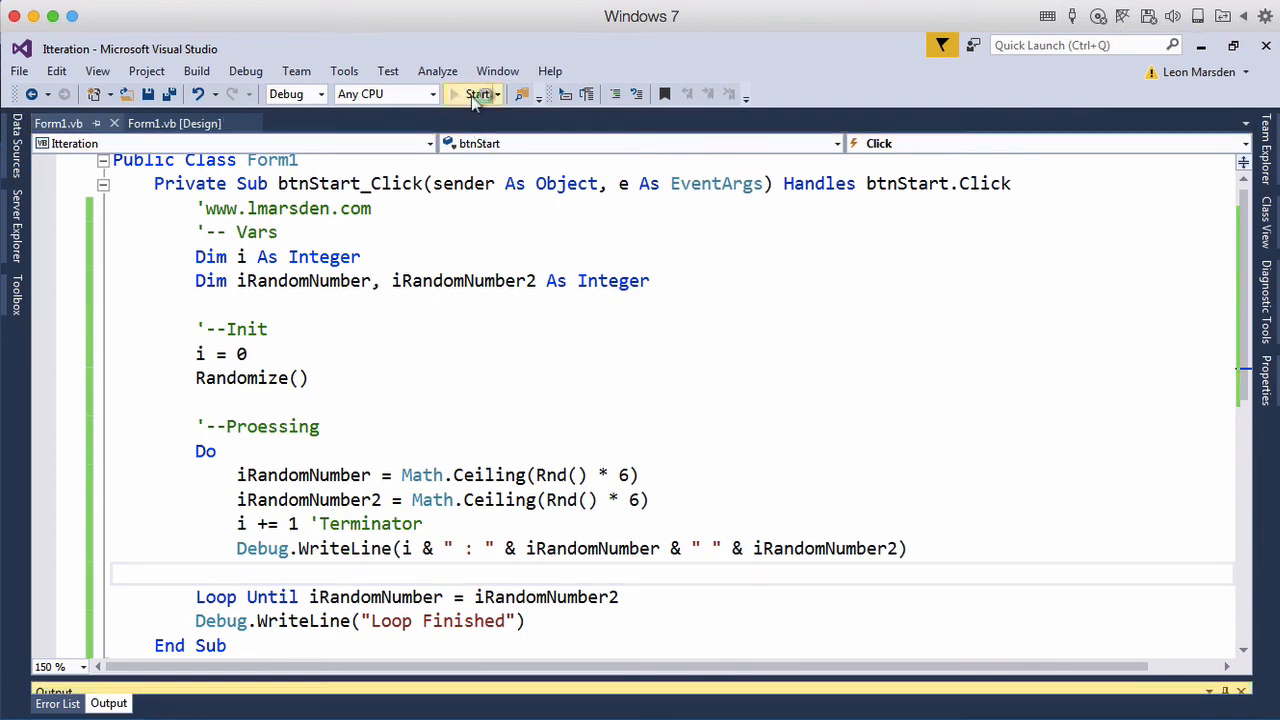
Step: Start the program, roll three paired sequences ending on doubles, then stop debugging
left_click(479, 93)
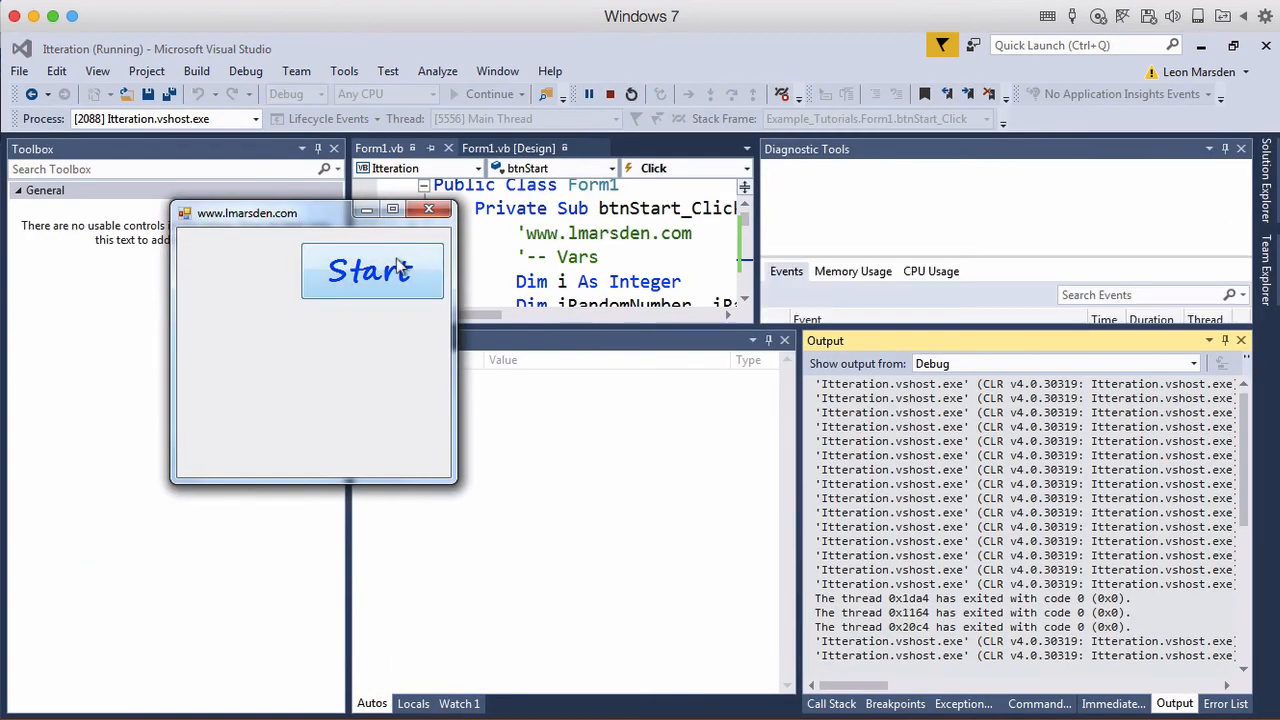
left_click(372, 271)
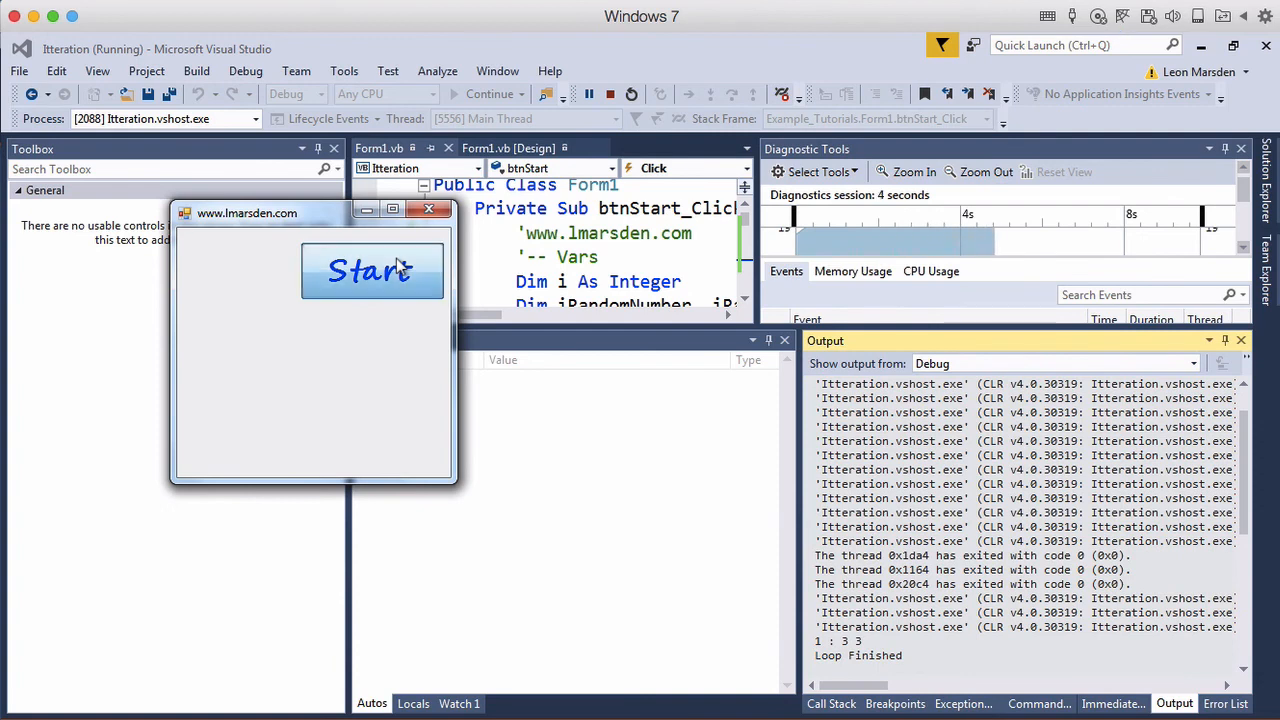
left_click(372, 270)
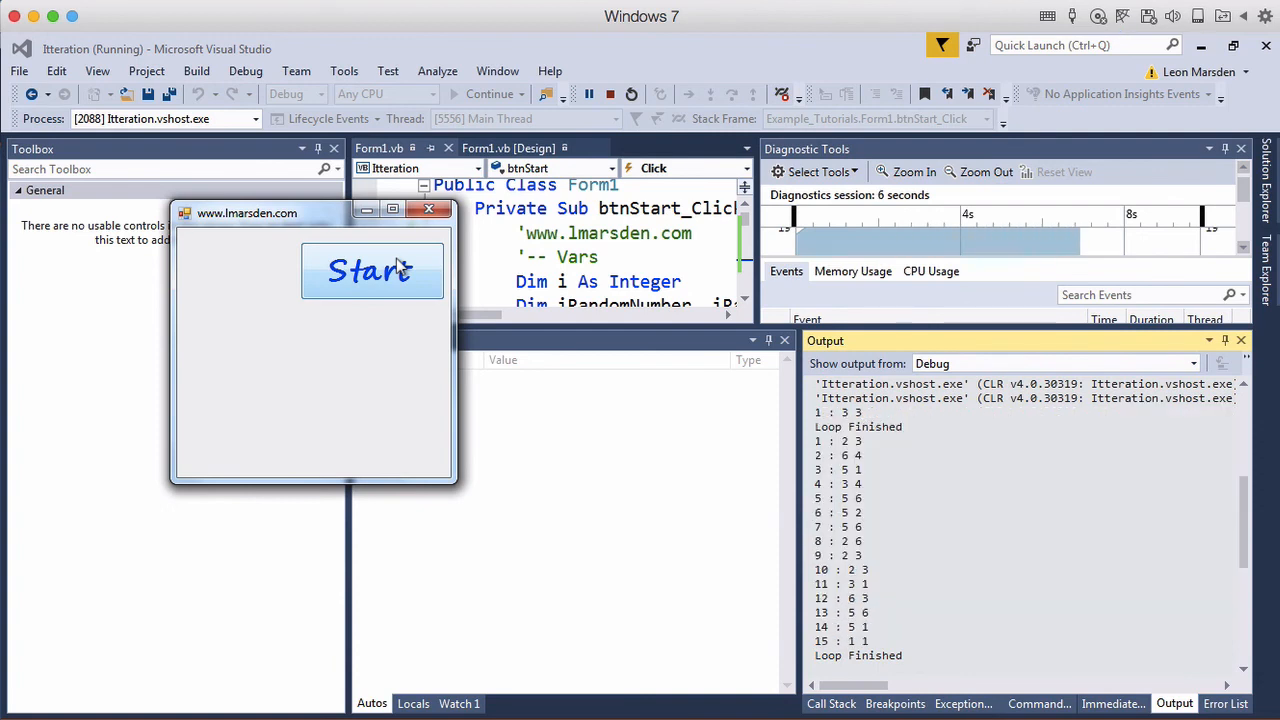
left_click(372, 270)
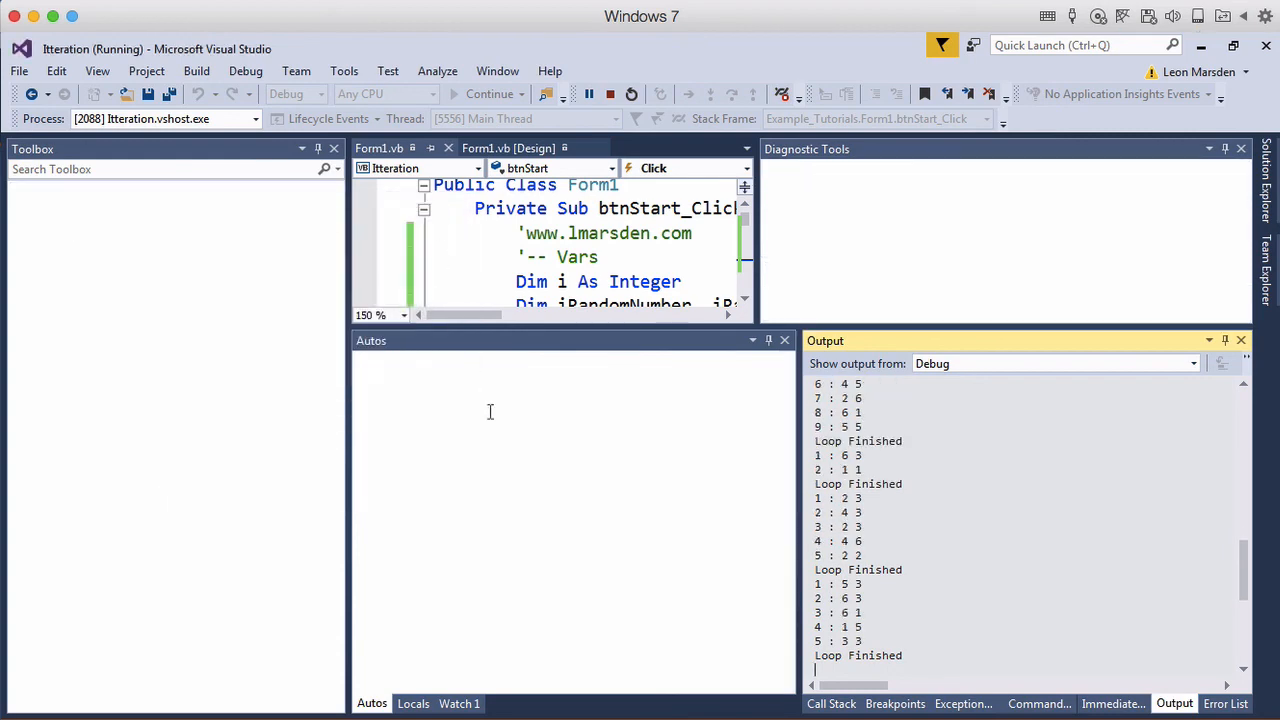
left_click(610, 93)
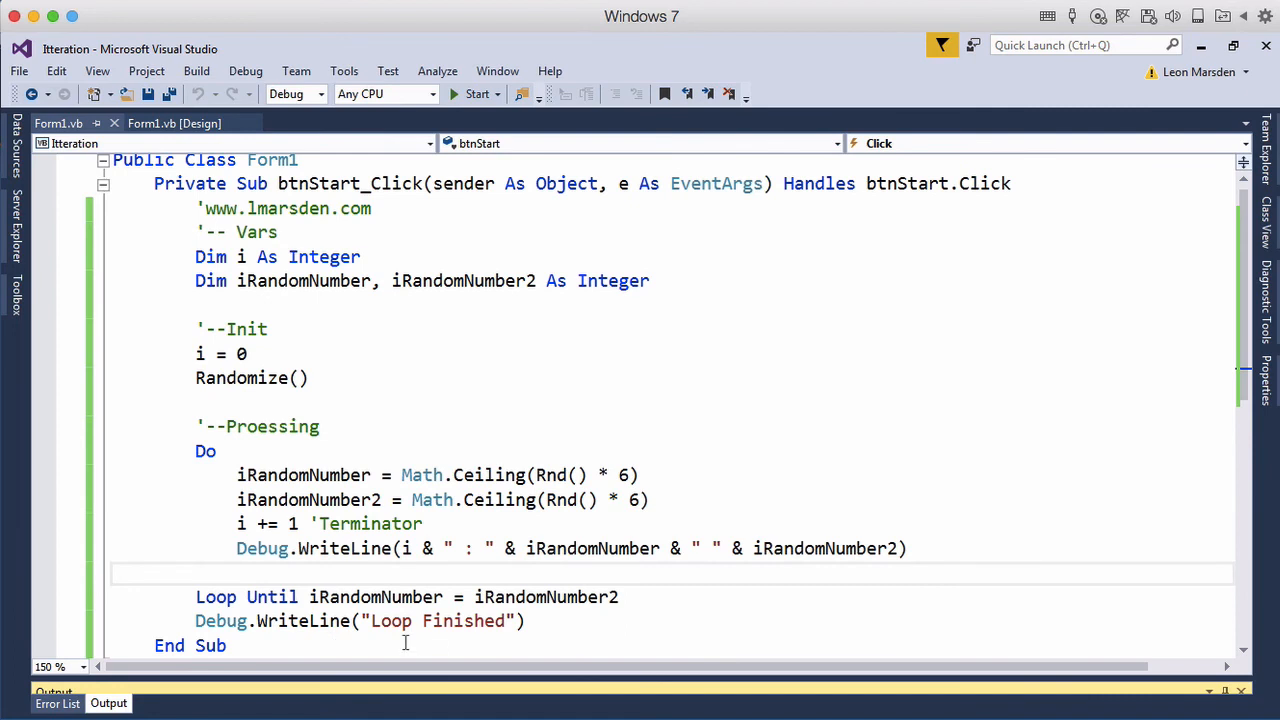
mouse_move(455, 562)
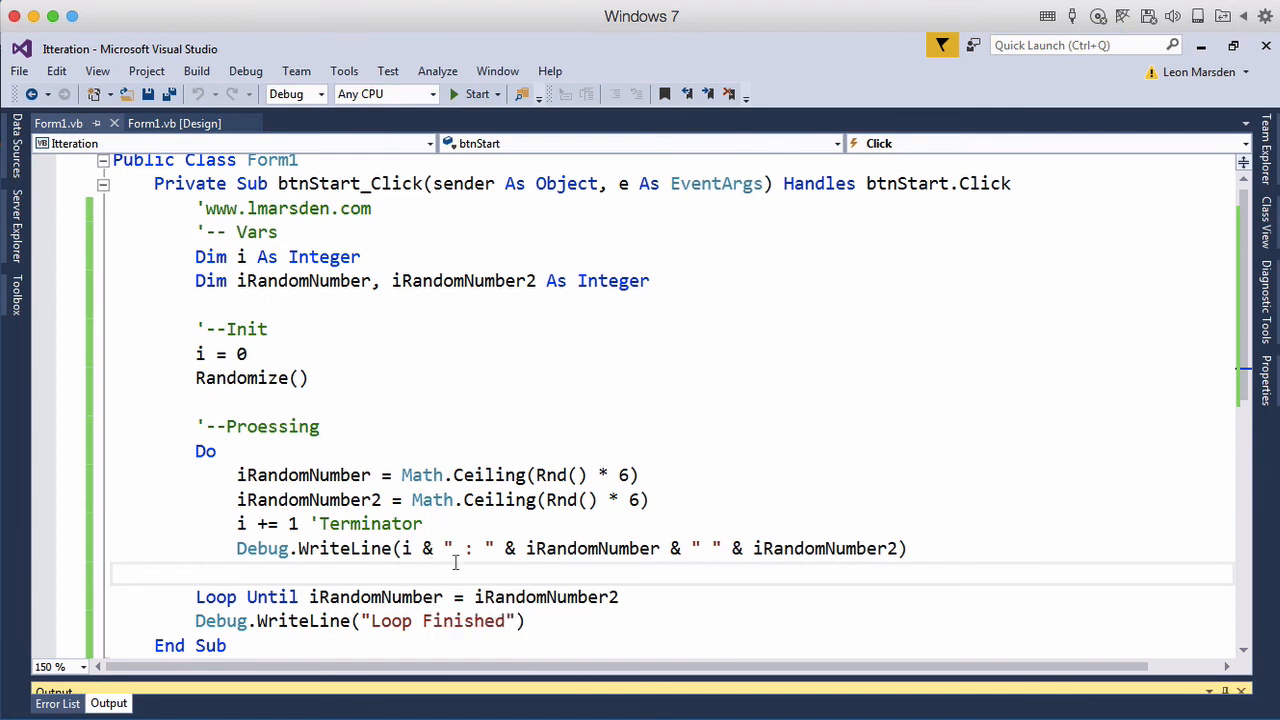
mouse_move(247, 463)
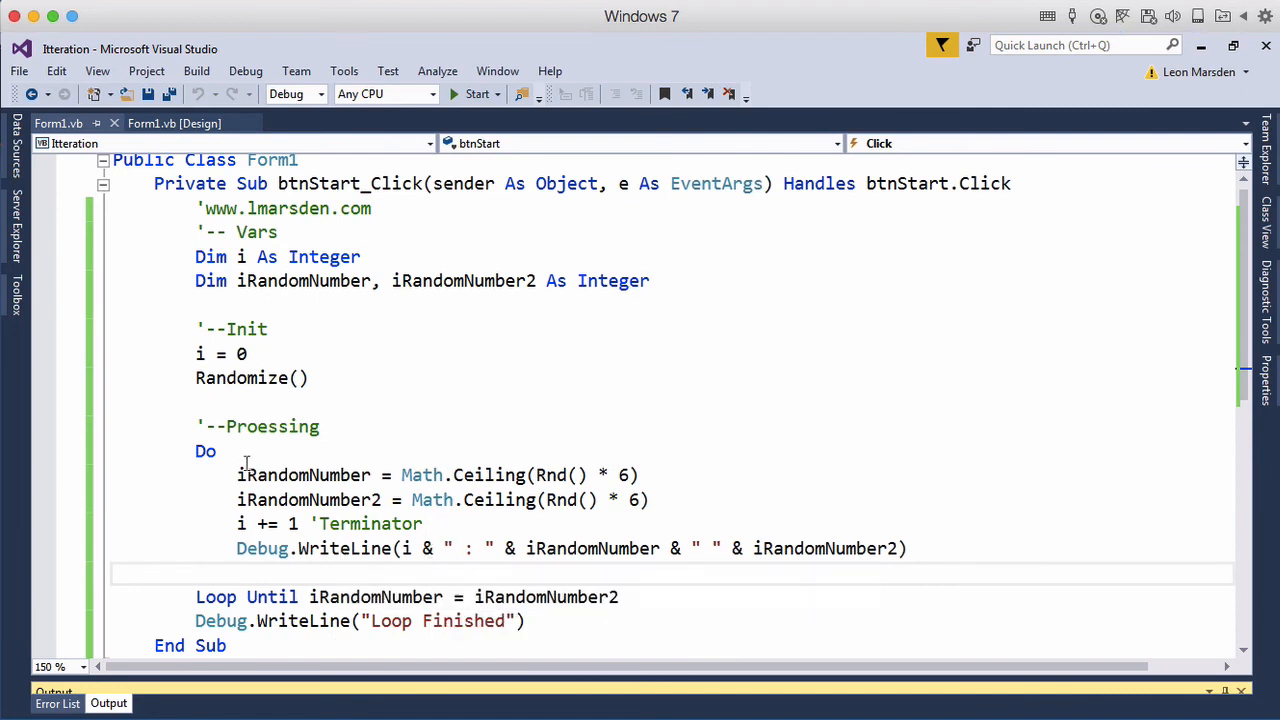
mouse_move(210, 451)
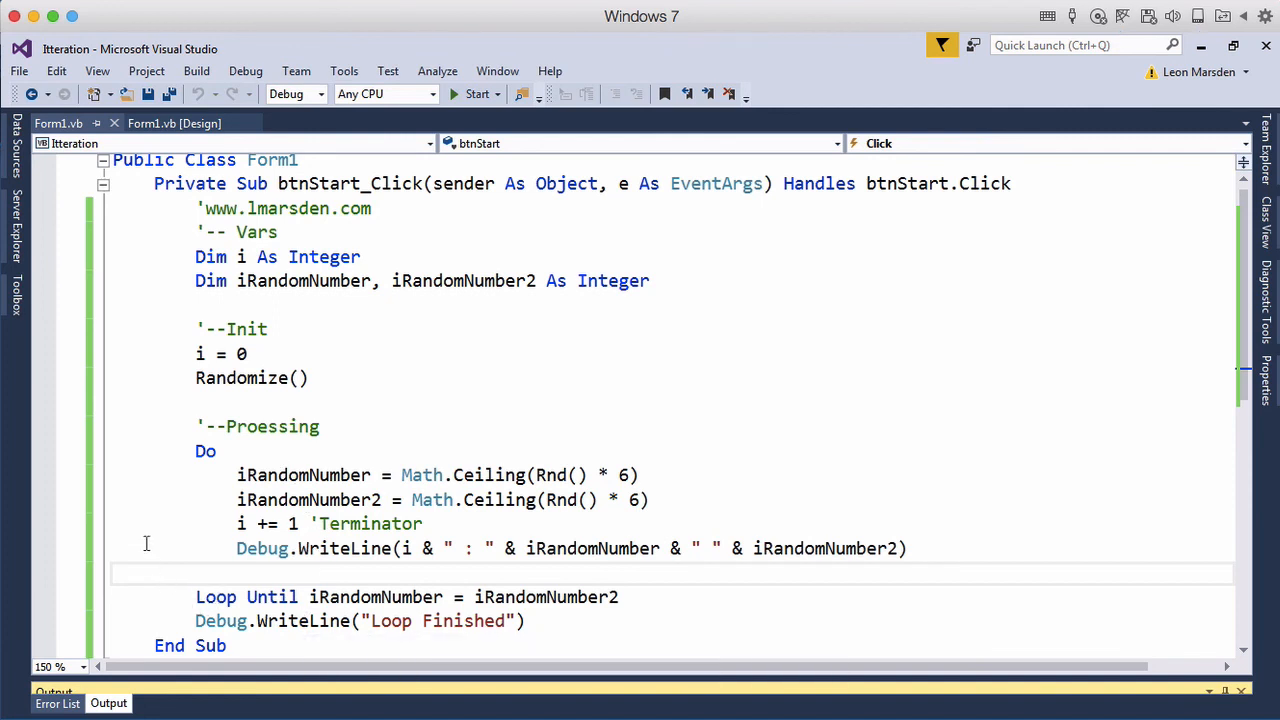
mouse_move(262, 548)
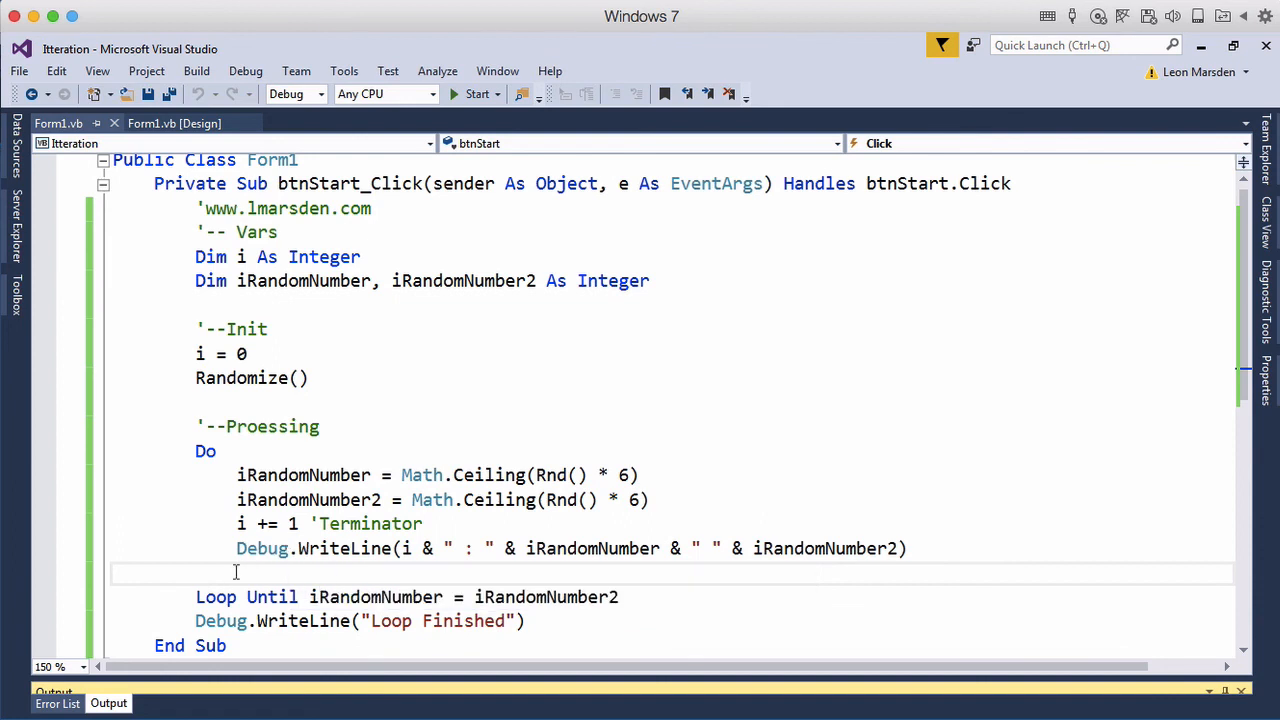
mouse_move(268, 601)
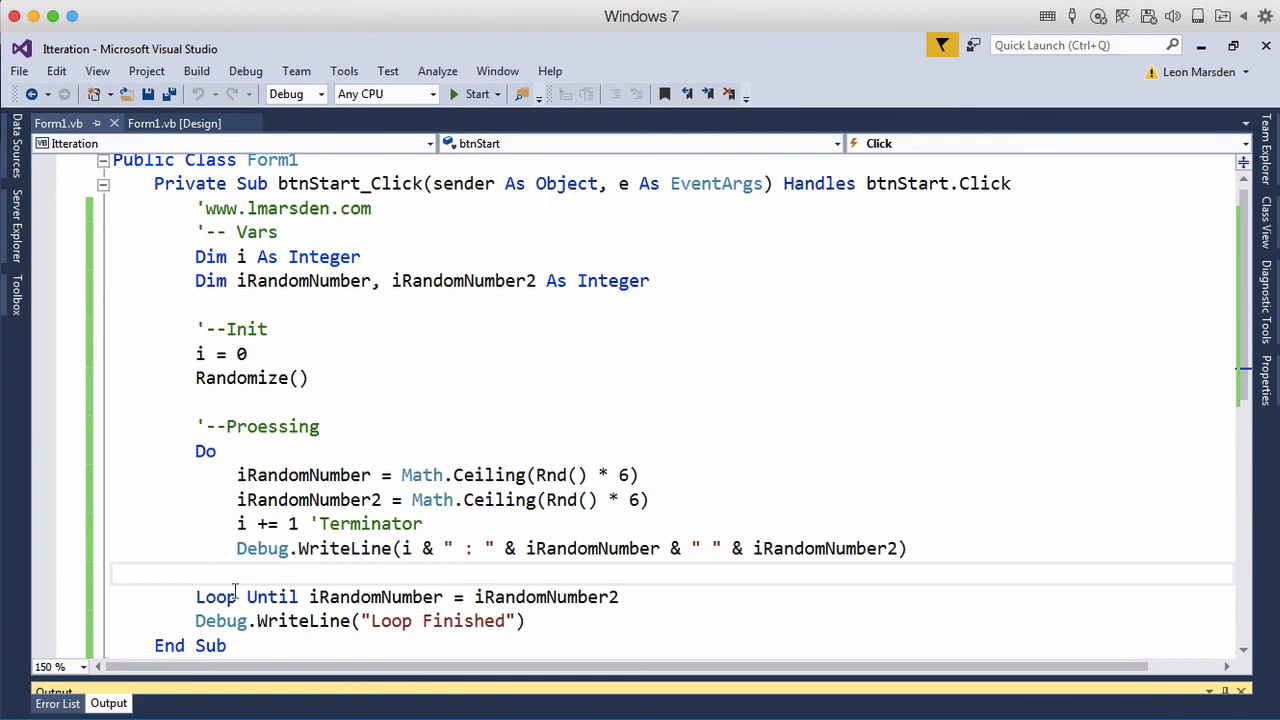
mouse_move(240, 523)
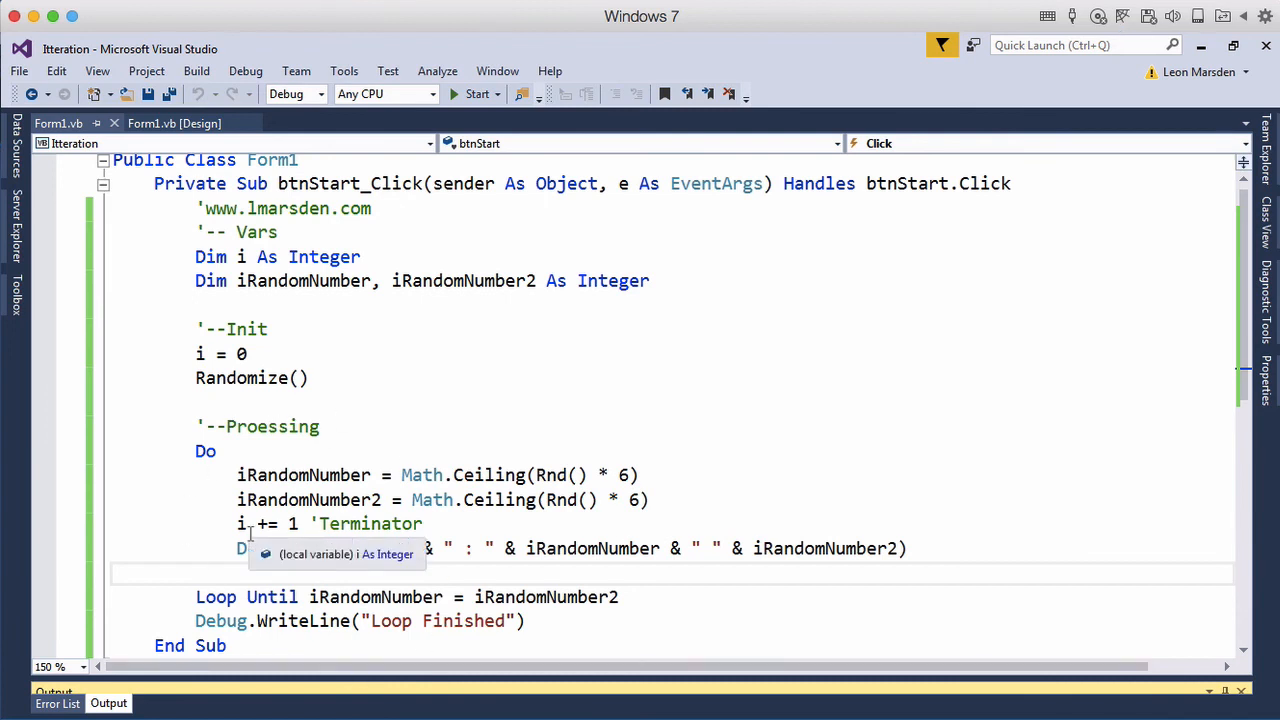